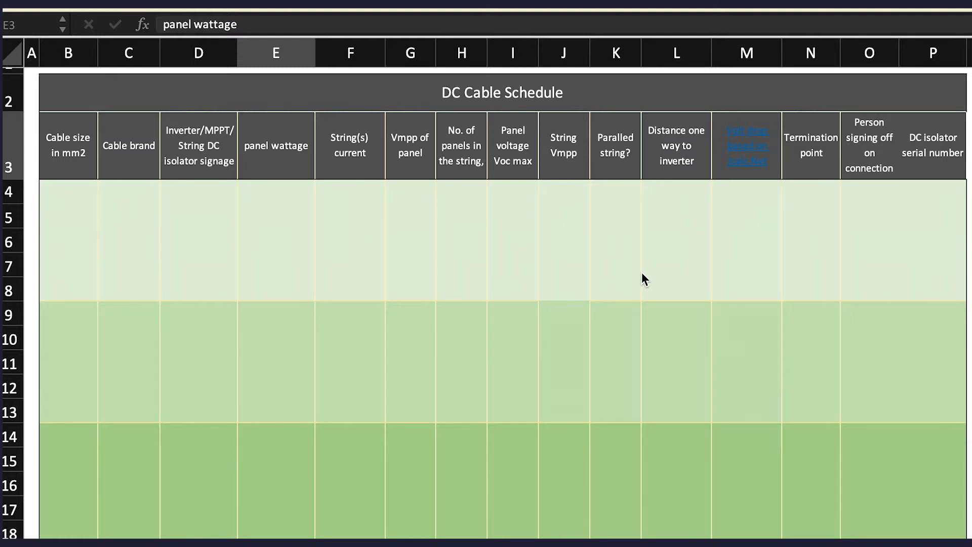
{"action": "mouse_move", "coordinate": [431, 231]}
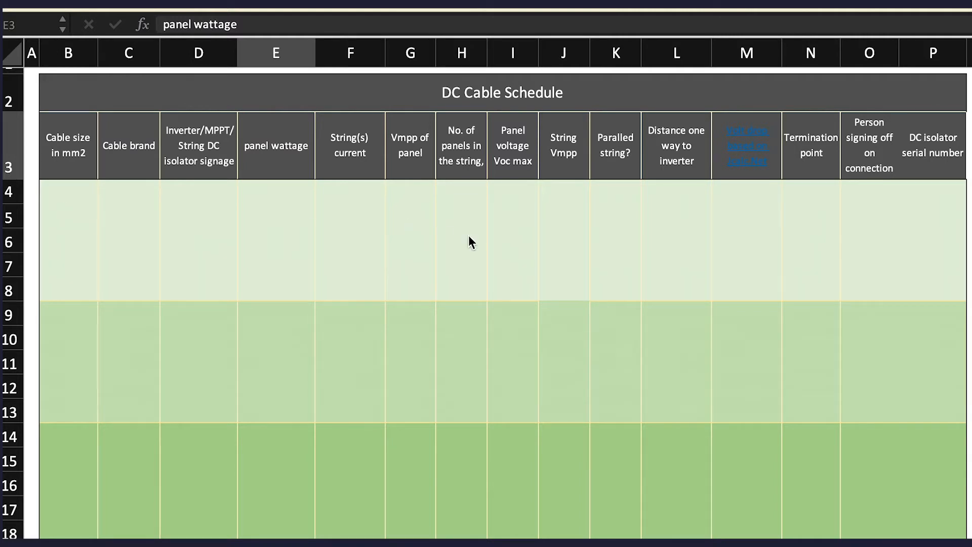
{"action": "mouse_move", "coordinate": [932, 257]}
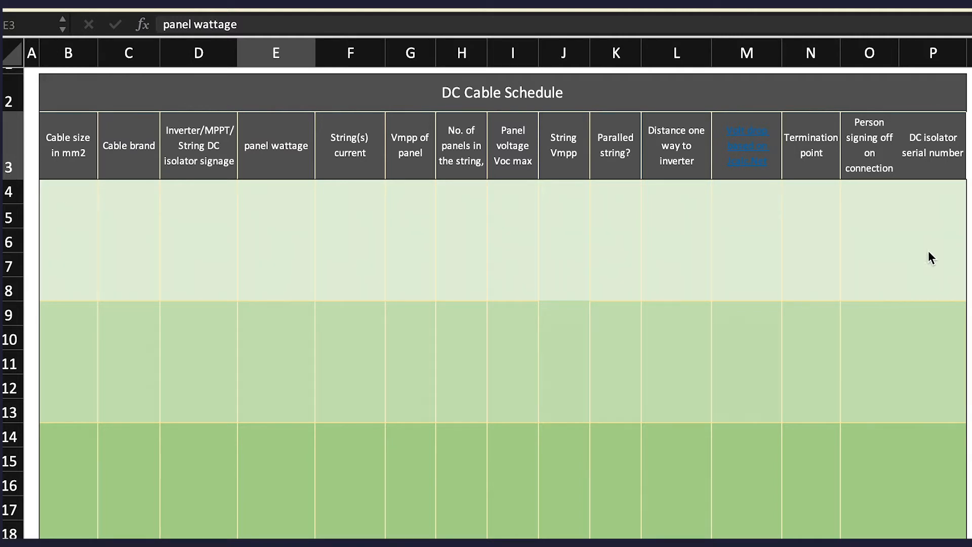
{"action": "mouse_move", "coordinate": [877, 260]}
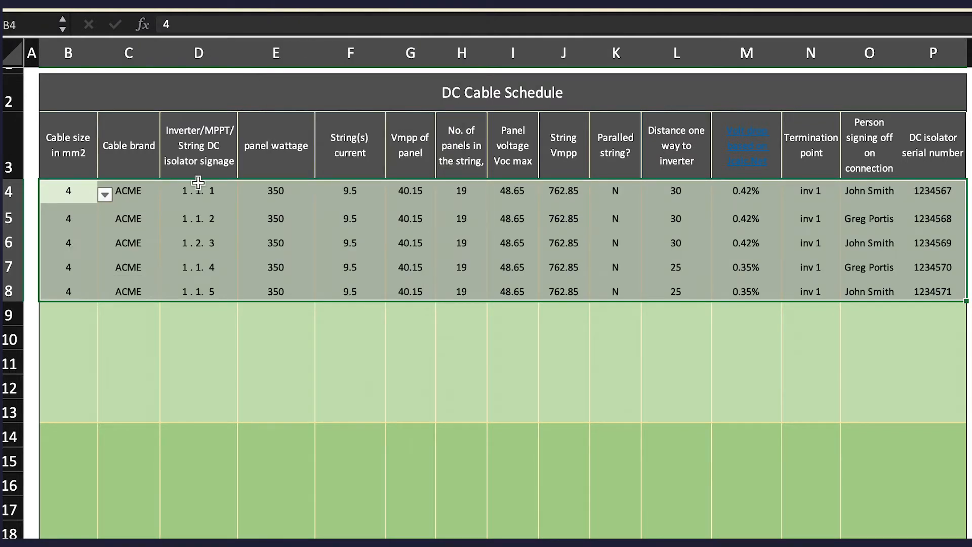
{"action": "mouse_move", "coordinate": [147, 204]}
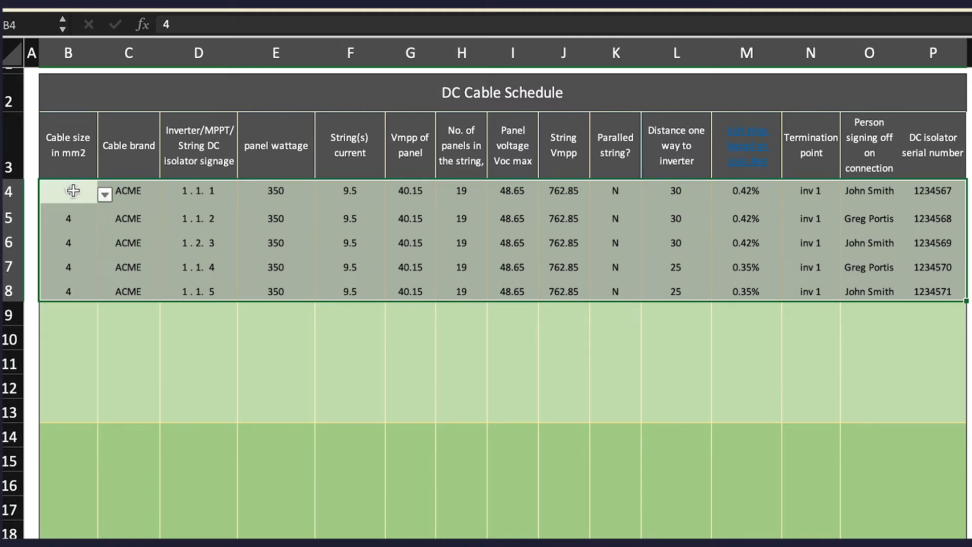
Review the first string's cable size options and the notes on DC isolator signage and panel Voc max
{"action": "left_click", "coordinate": [105, 194]}
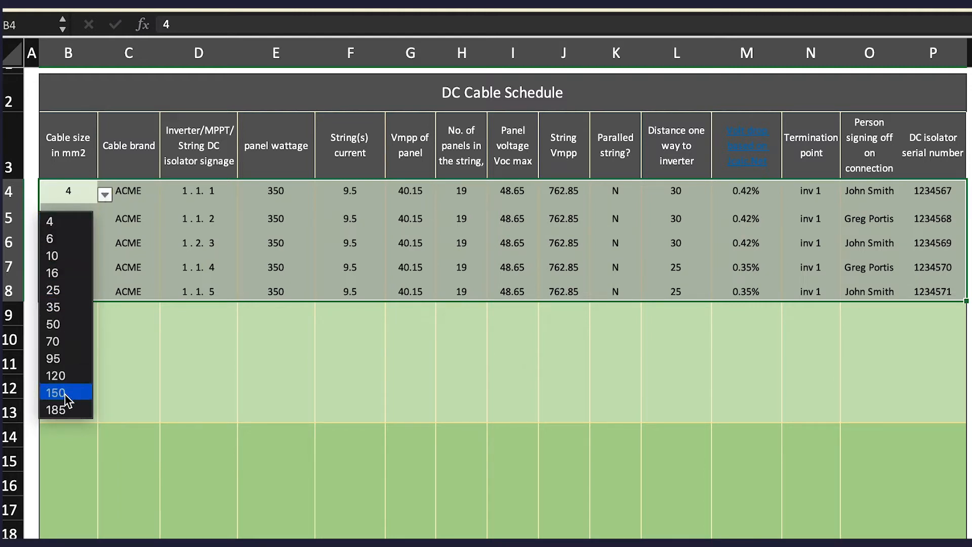
{"action": "mouse_move", "coordinate": [65, 410]}
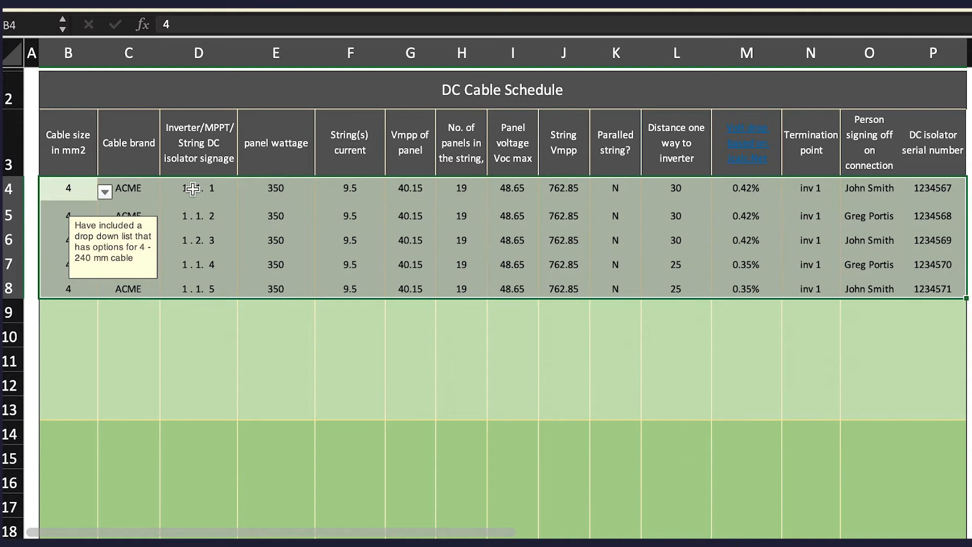
{"action": "left_click", "coordinate": [199, 188]}
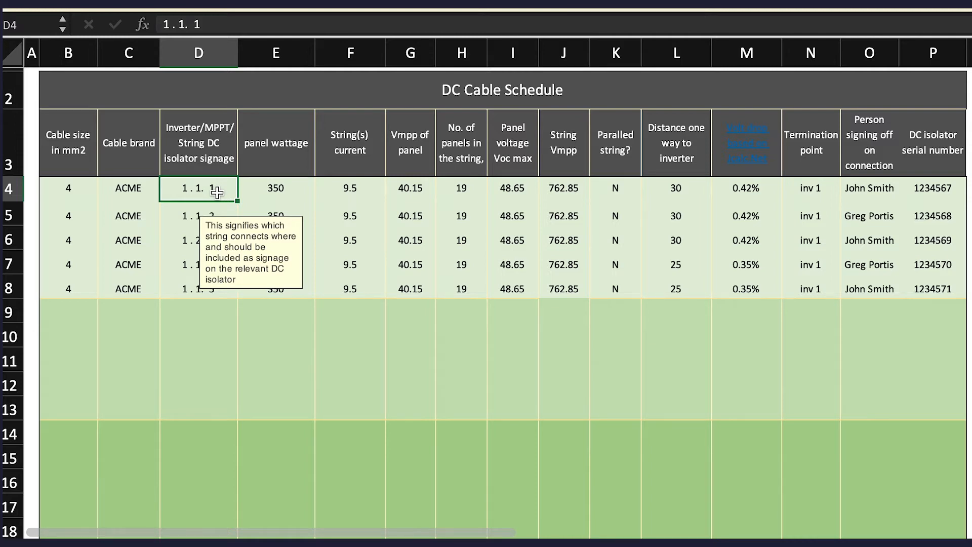
{"action": "mouse_move", "coordinate": [193, 131]}
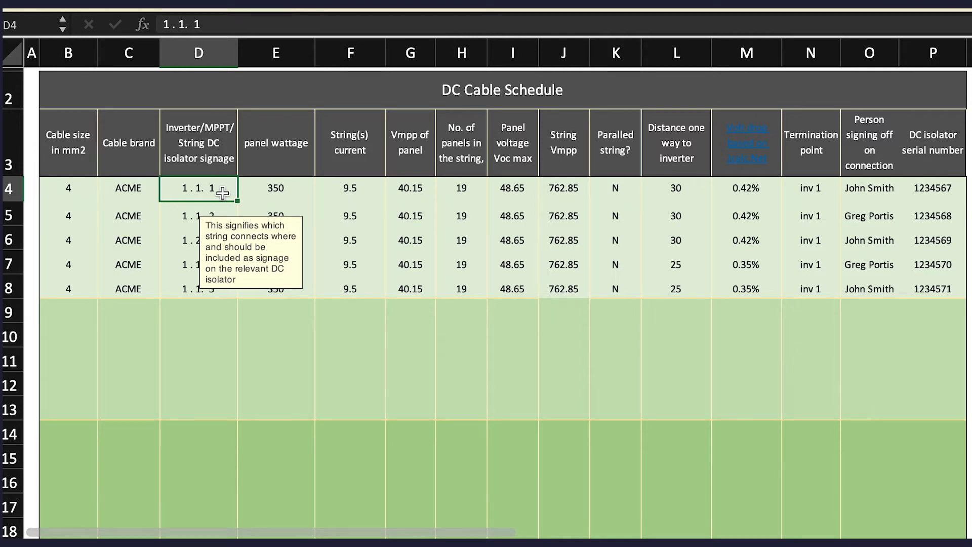
{"action": "mouse_move", "coordinate": [84, 208]}
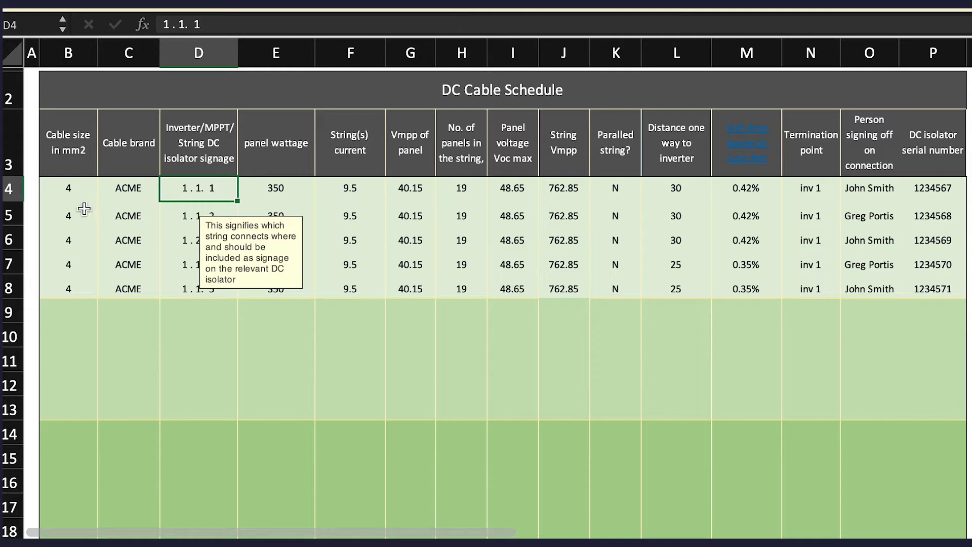
{"action": "mouse_move", "coordinate": [191, 217]}
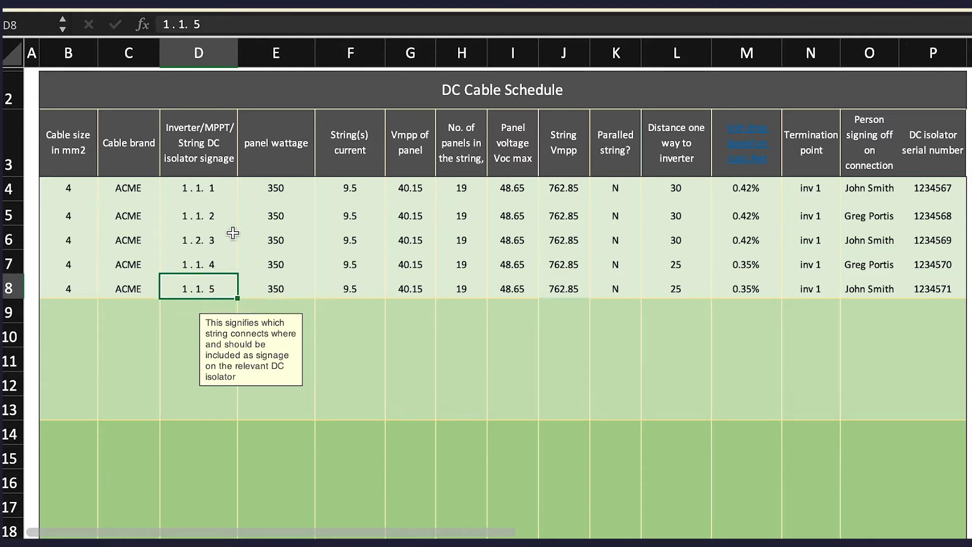
{"action": "mouse_move", "coordinate": [210, 259]}
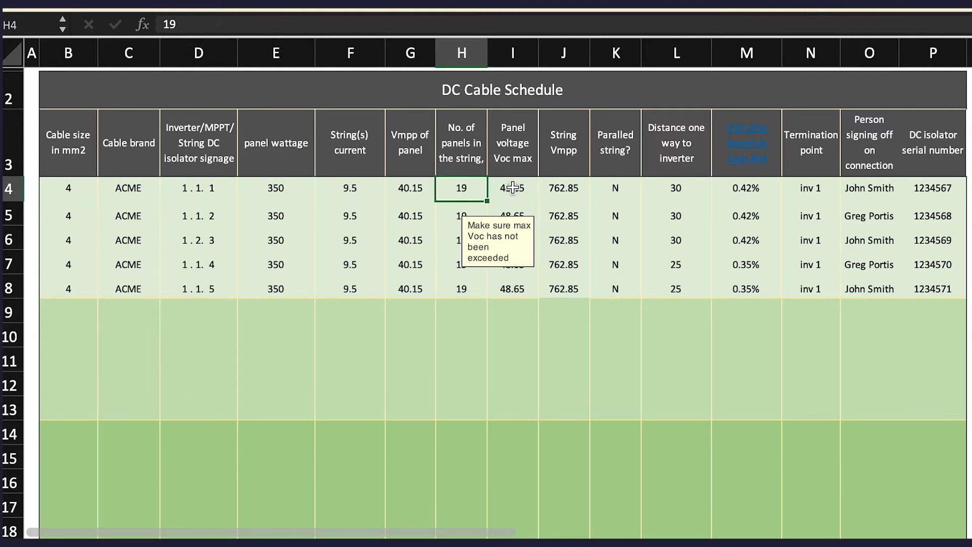
{"action": "left_click", "coordinate": [511, 188]}
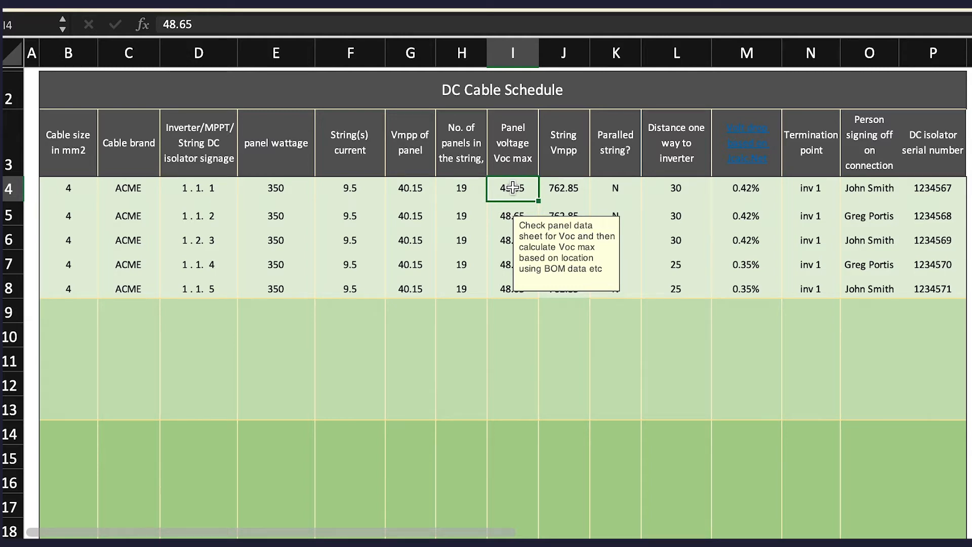
{"action": "left_click", "coordinate": [868, 187]}
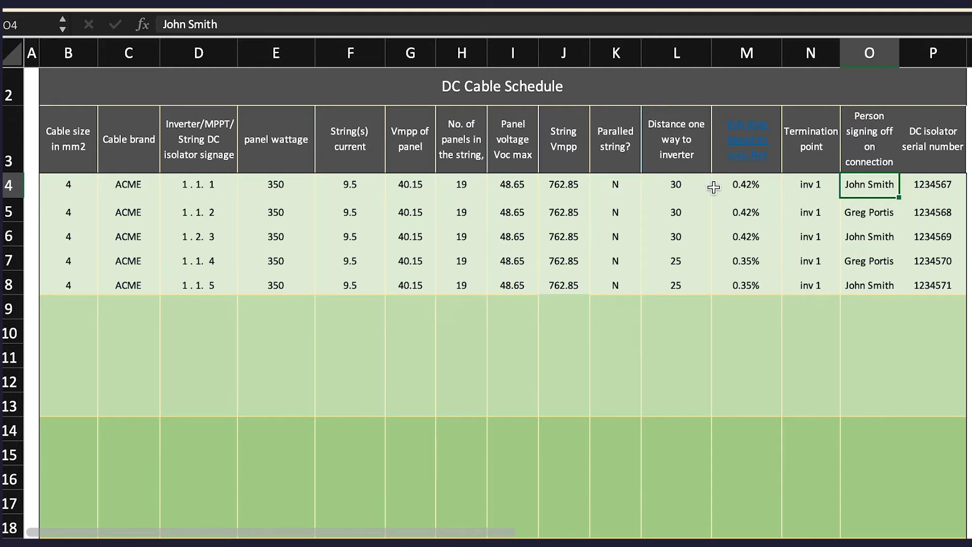
{"action": "mouse_move", "coordinate": [755, 187]}
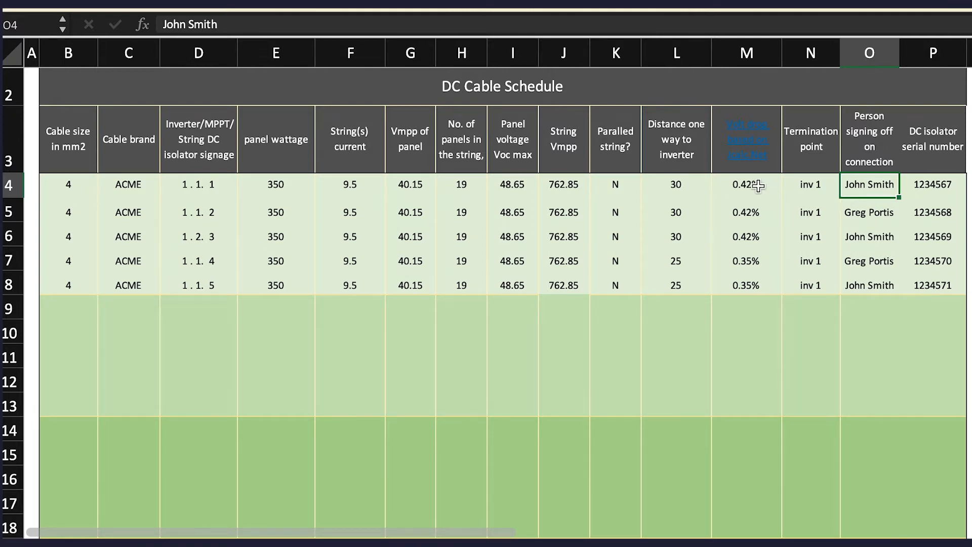
Switch the first string to 6 mm² cable, keeping its 30 m distance
{"action": "left_click", "coordinate": [674, 184]}
{"action": "type", "text": "130"}
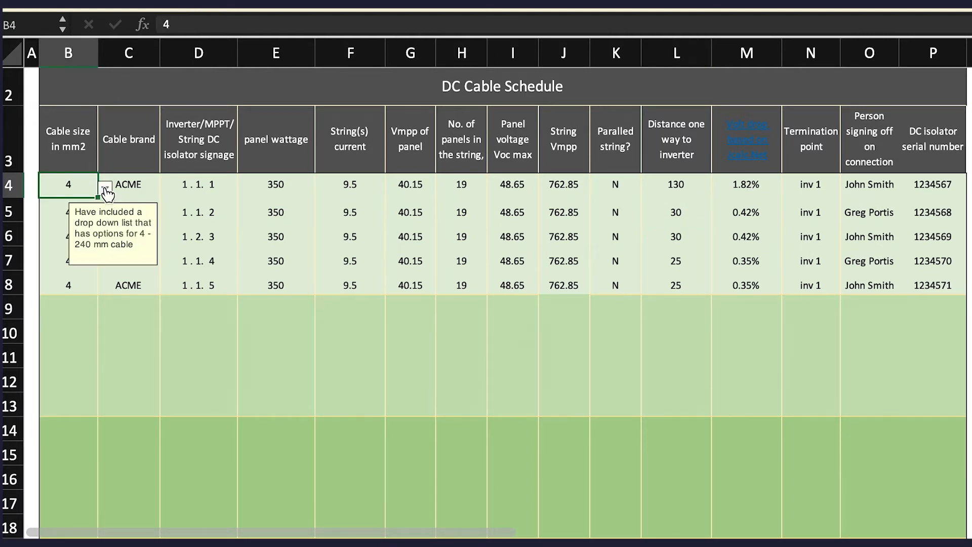
{"action": "left_click", "coordinate": [104, 189]}
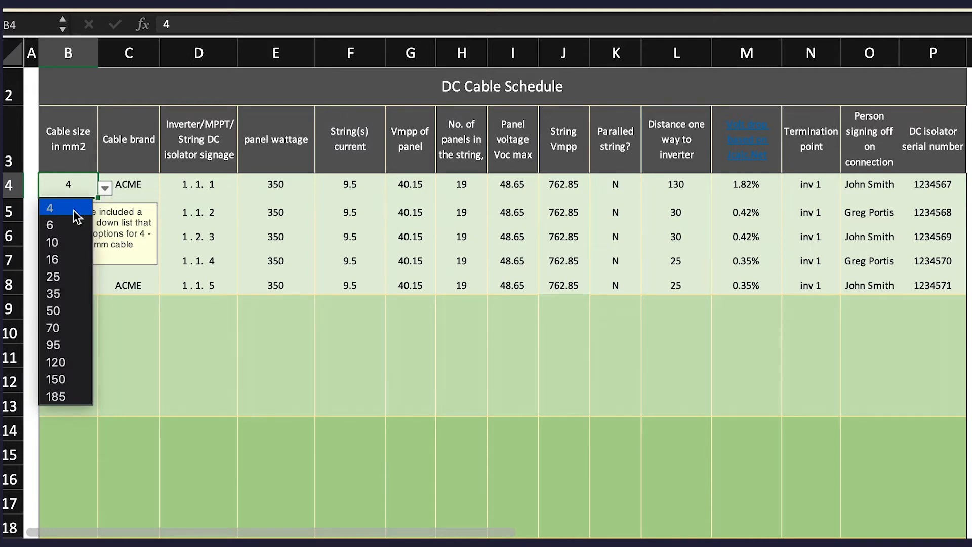
{"action": "left_click", "coordinate": [50, 224]}
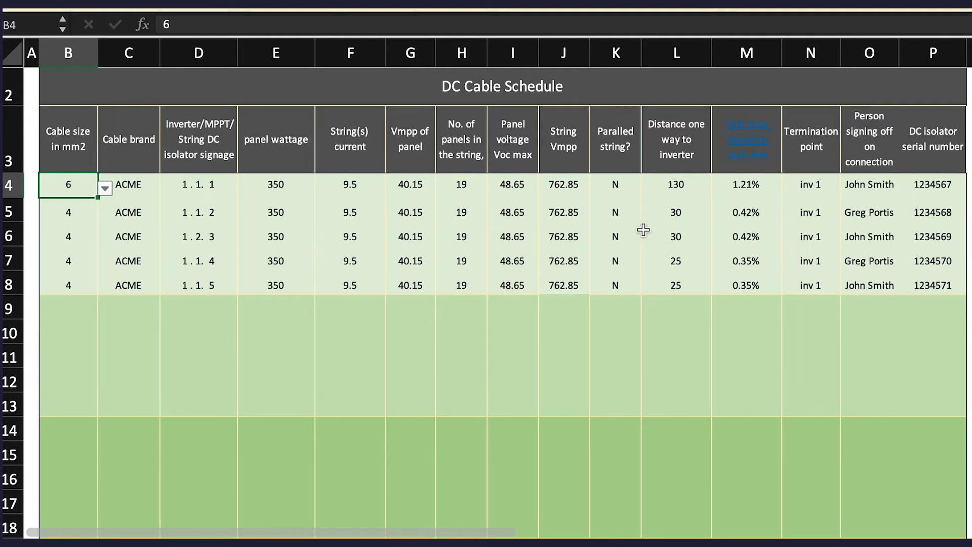
{"action": "left_click", "coordinate": [675, 185]}
{"action": "type", "text": "30"}
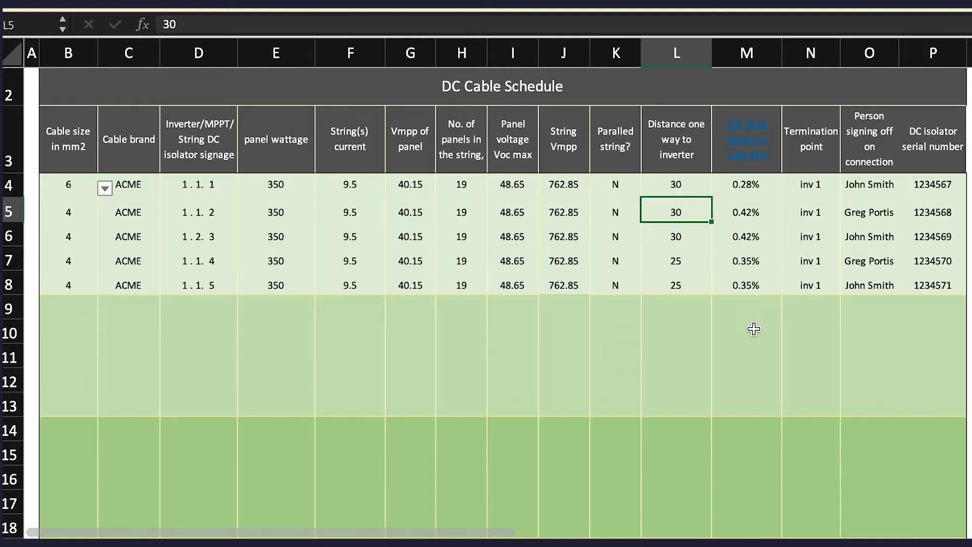
Scroll down to the totals showing 2770 m of cable and a 133 kW system size
{"action": "scroll", "scroll_direction": "down", "scroll_amount": 3}
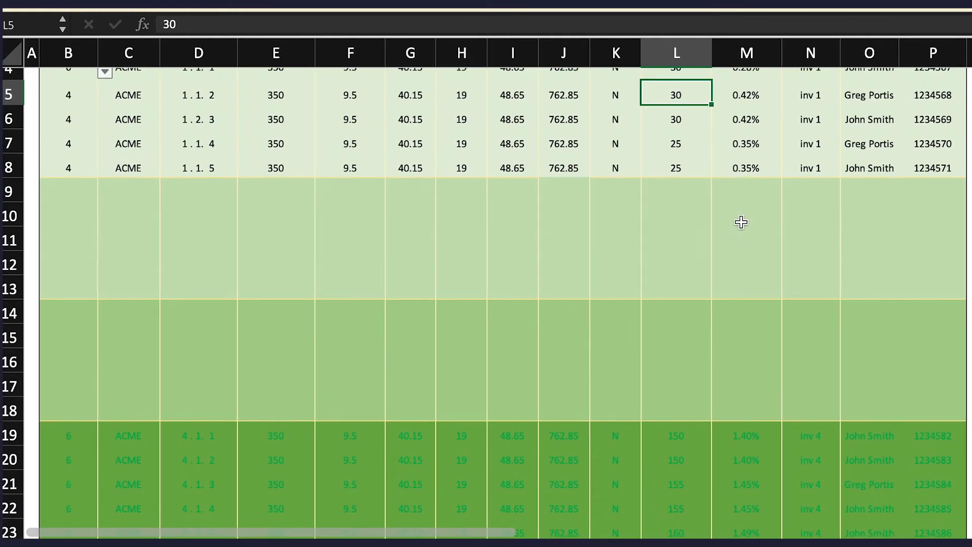
{"action": "scroll", "scroll_direction": "down", "scroll_amount": 3}
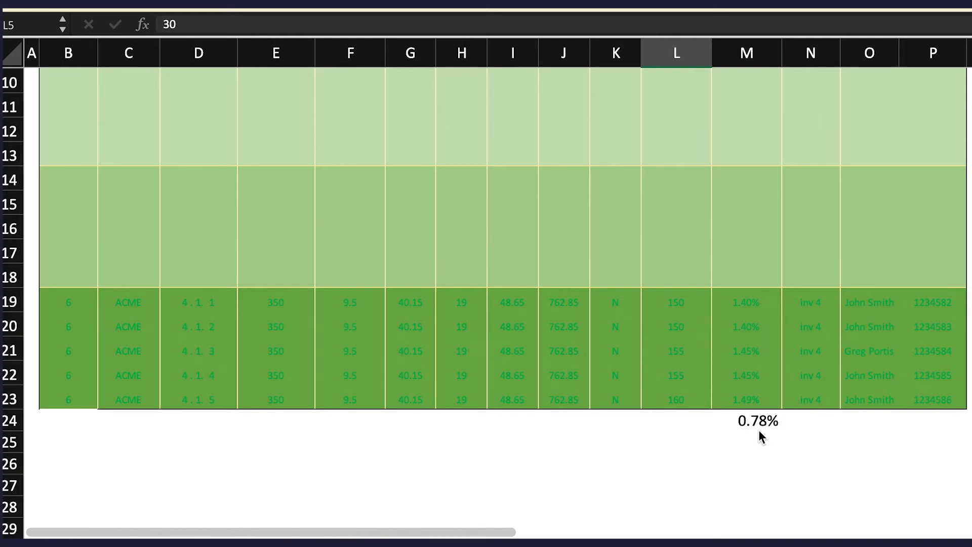
{"action": "mouse_move", "coordinate": [755, 349]}
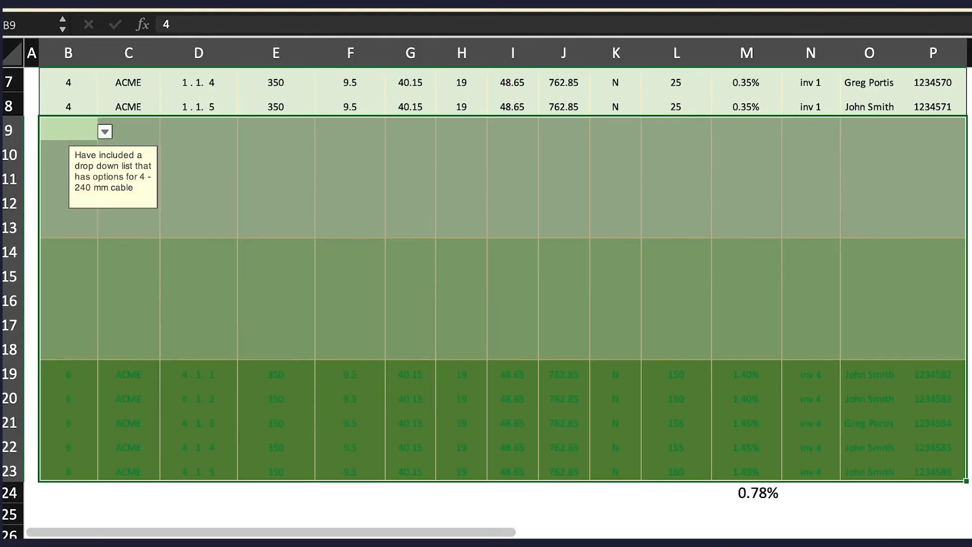
{"action": "mouse_move", "coordinate": [309, 51]}
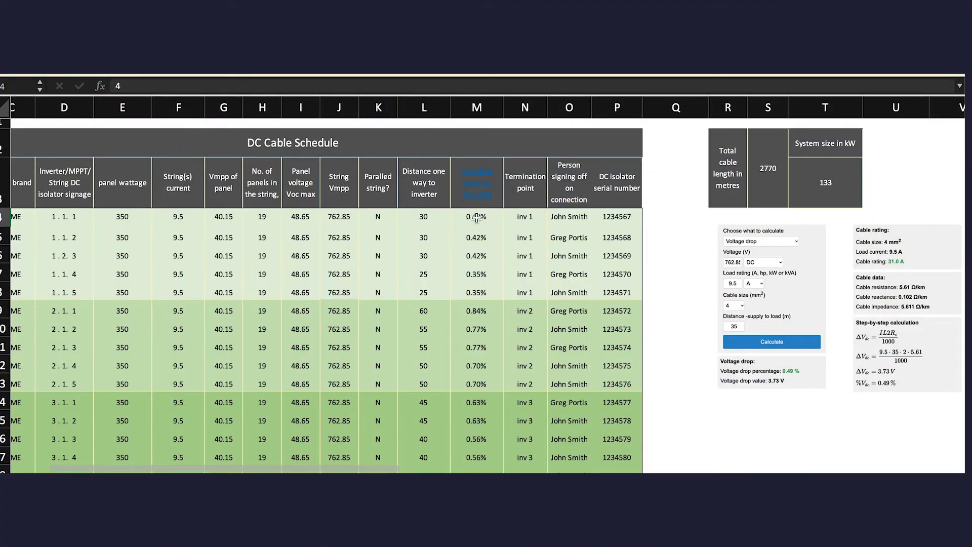
{"action": "left_click", "coordinate": [476, 216]}
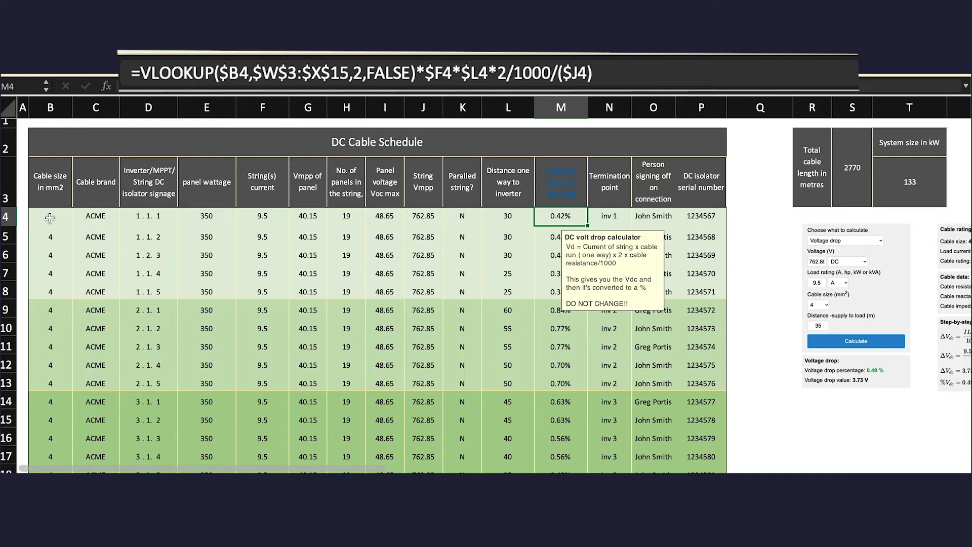
{"action": "mouse_move", "coordinate": [174, 125]}
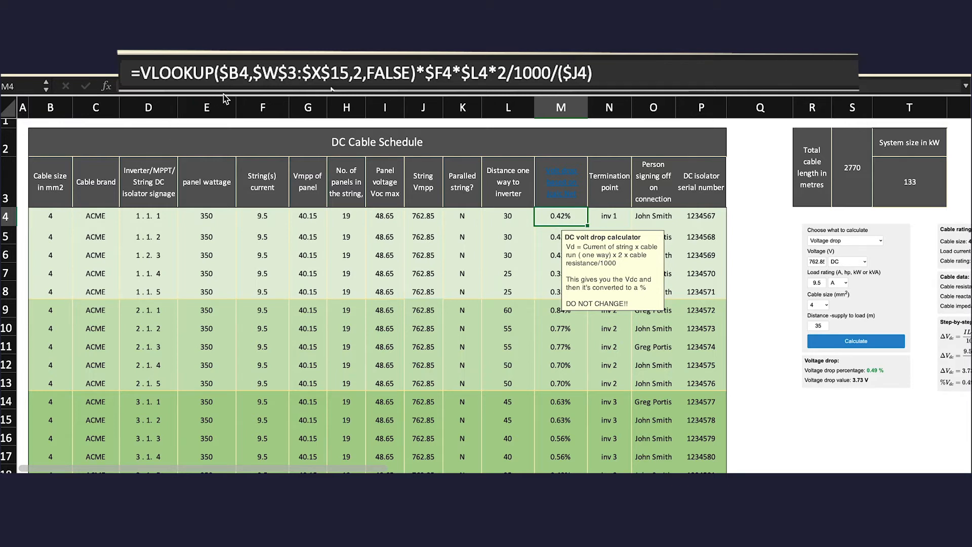
{"action": "mouse_move", "coordinate": [313, 217]}
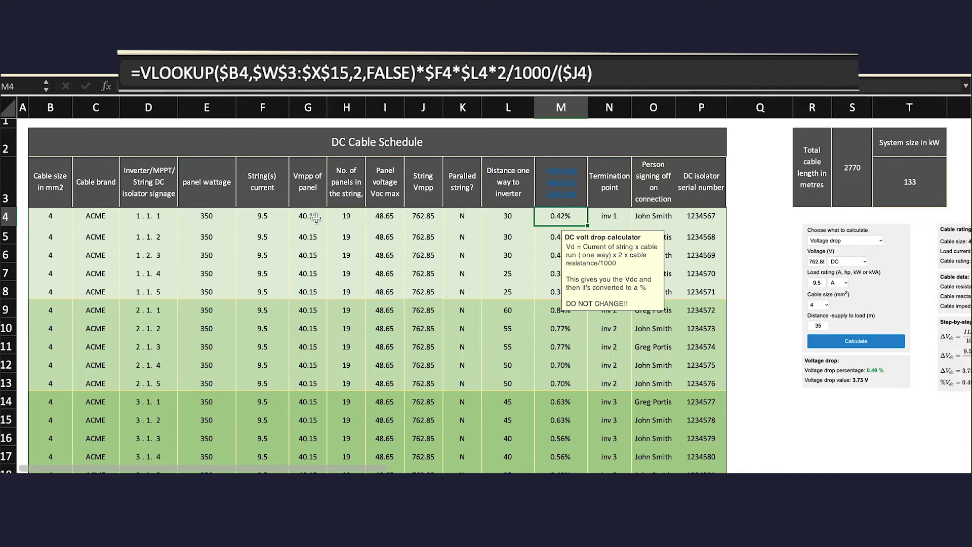
{"action": "scroll", "scroll_direction": "right", "scroll_amount": 3}
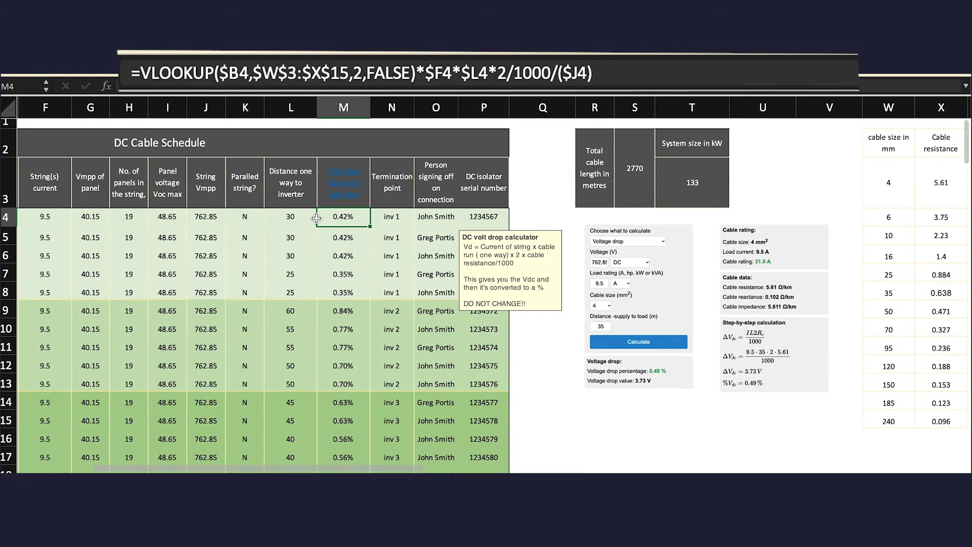
{"action": "scroll", "scroll_direction": "right", "scroll_amount": 3}
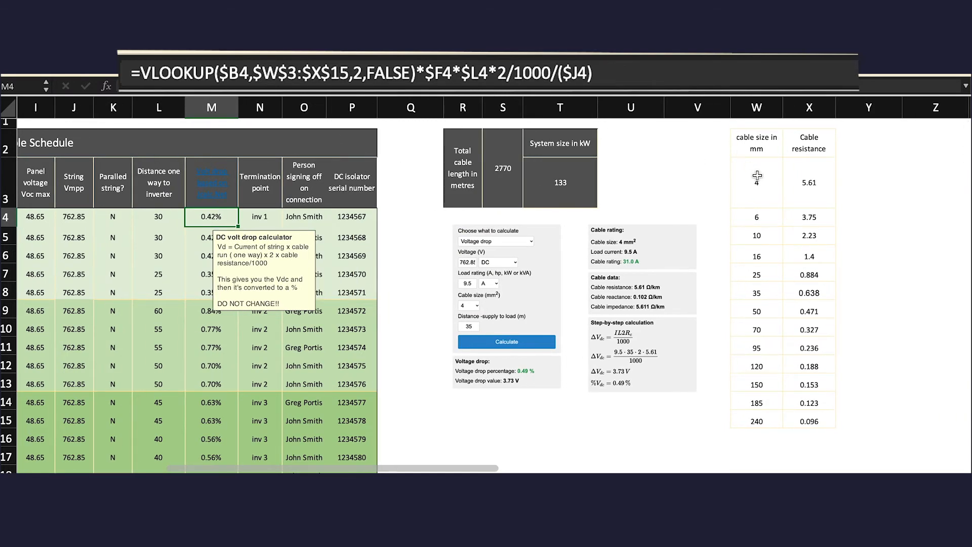
{"action": "mouse_move", "coordinate": [818, 299]}
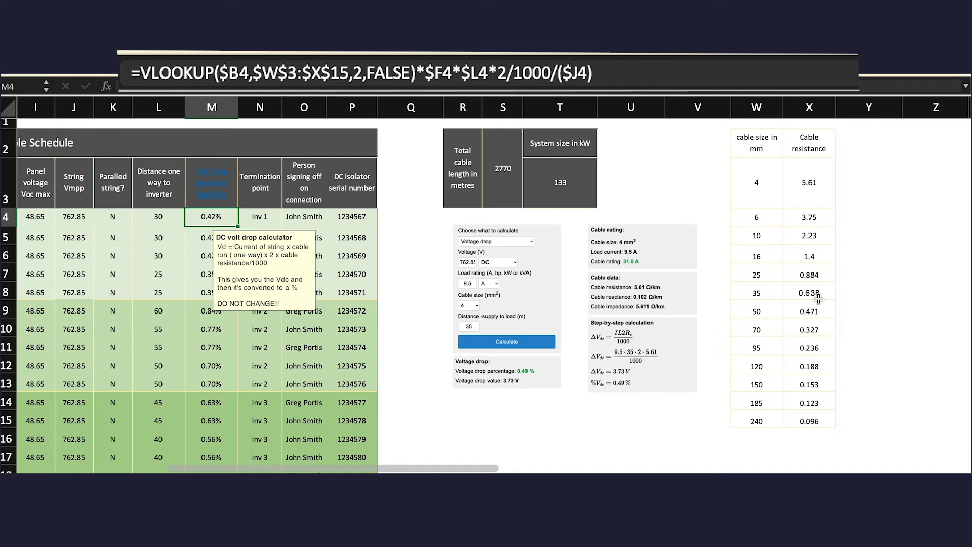
{"action": "mouse_move", "coordinate": [818, 419]}
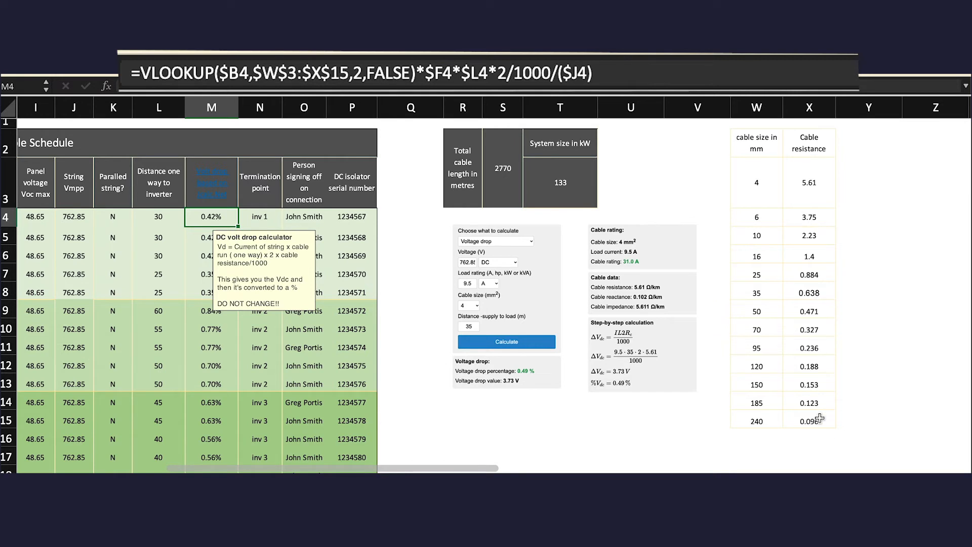
{"action": "mouse_move", "coordinate": [331, 173]}
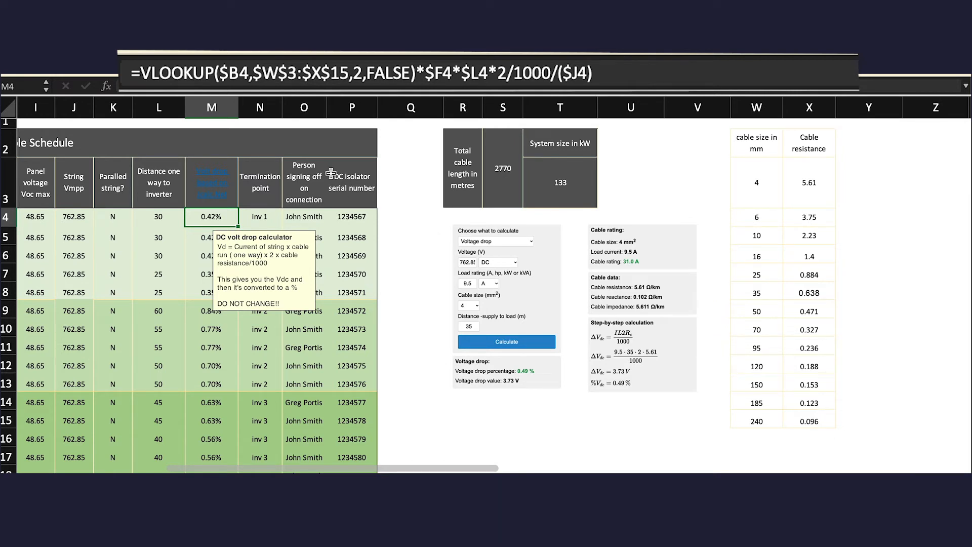
{"action": "mouse_move", "coordinate": [370, 72]}
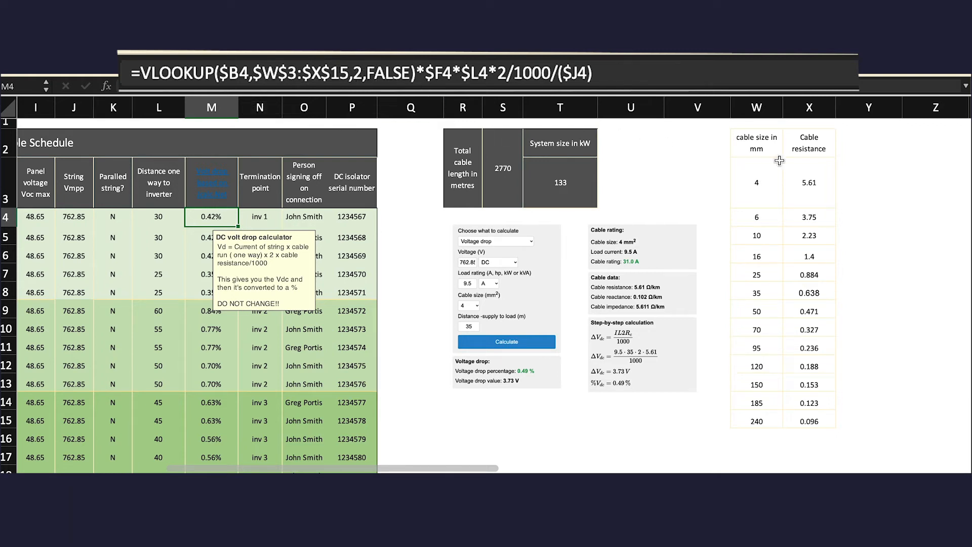
{"action": "mouse_move", "coordinate": [756, 178]}
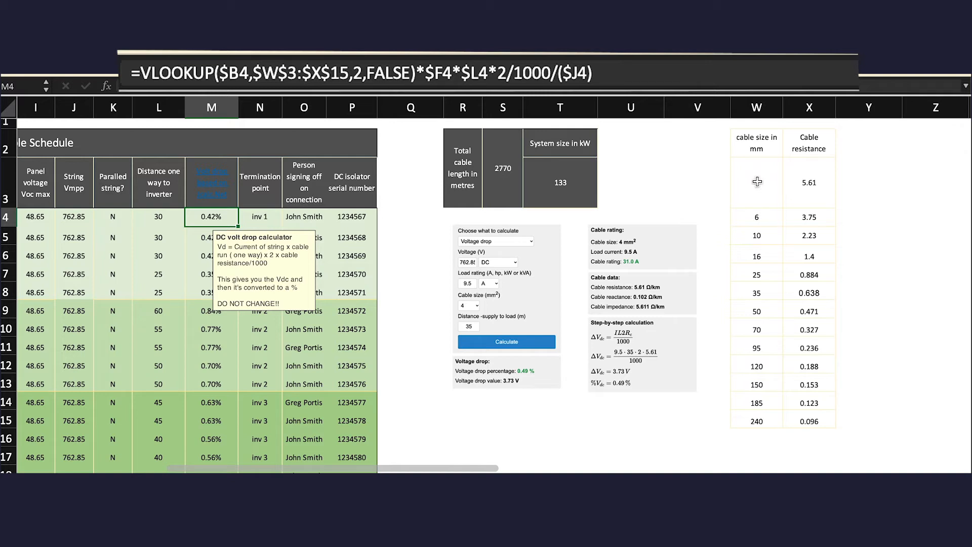
{"action": "mouse_move", "coordinate": [757, 179]}
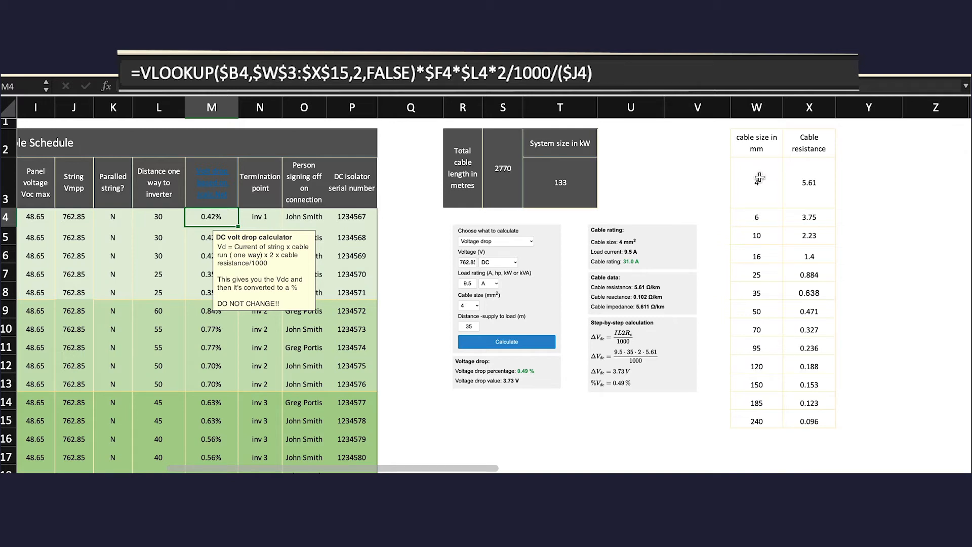
{"action": "scroll", "scroll_direction": "left", "scroll_amount": 3}
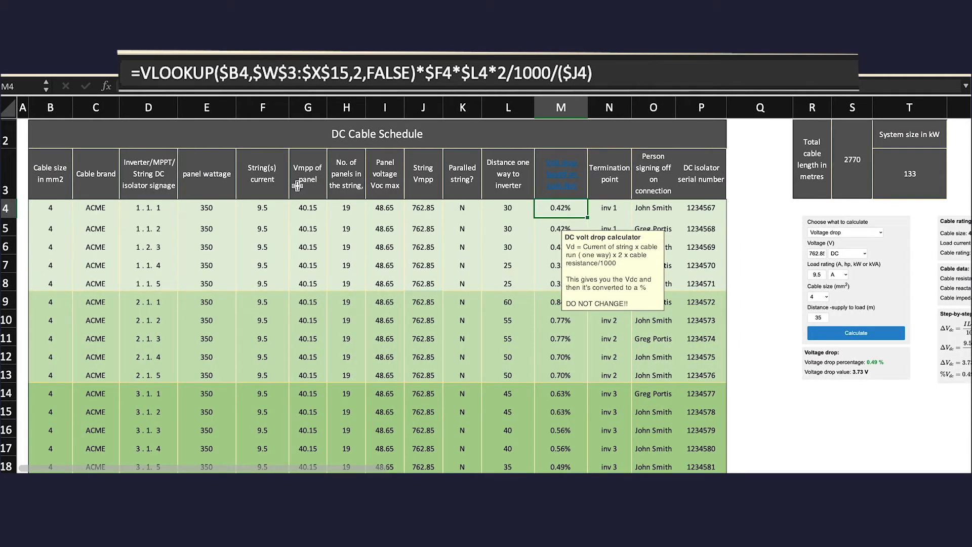
{"action": "scroll", "scroll_direction": "right", "scroll_amount": 3}
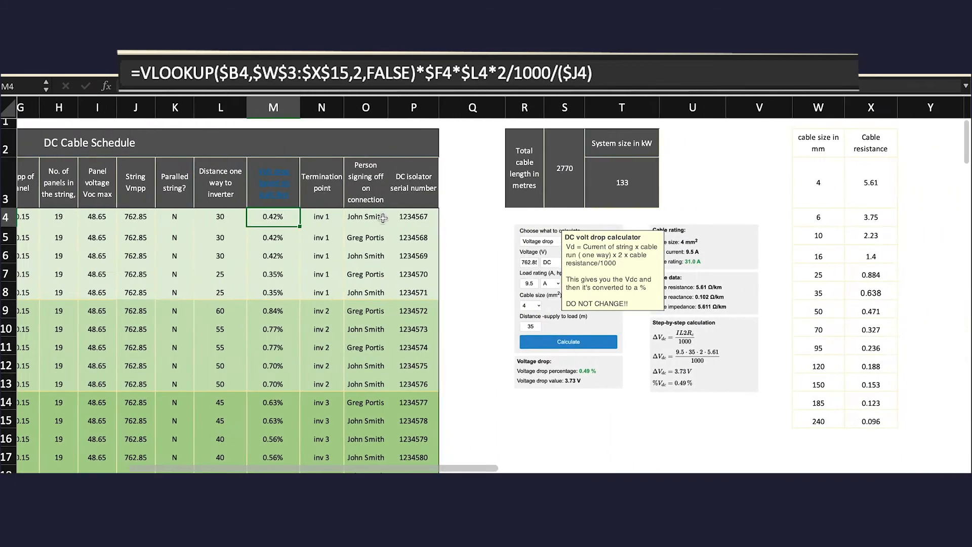
{"action": "scroll", "scroll_direction": "right", "scroll_amount": 3}
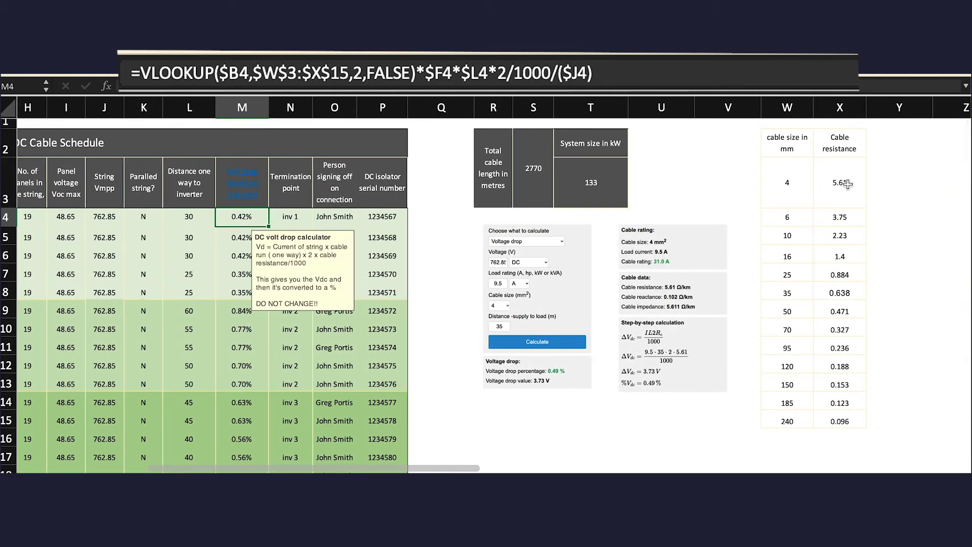
{"action": "mouse_move", "coordinate": [839, 217]}
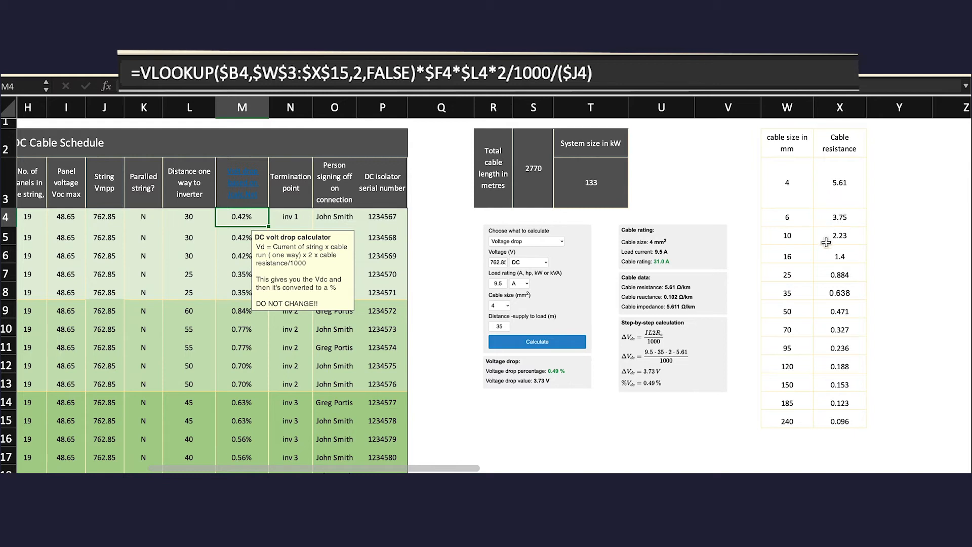
{"action": "mouse_move", "coordinate": [724, 230]}
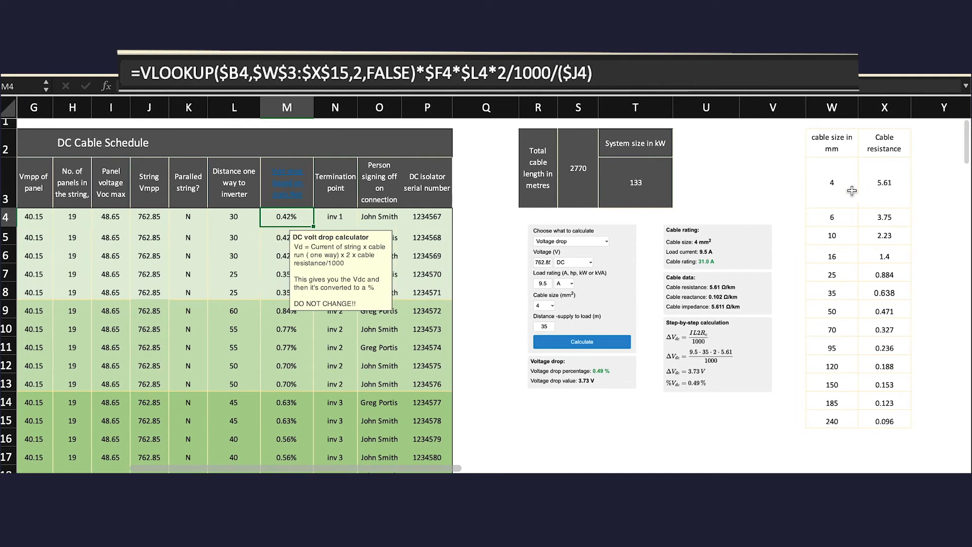
{"action": "mouse_move", "coordinate": [225, 143]}
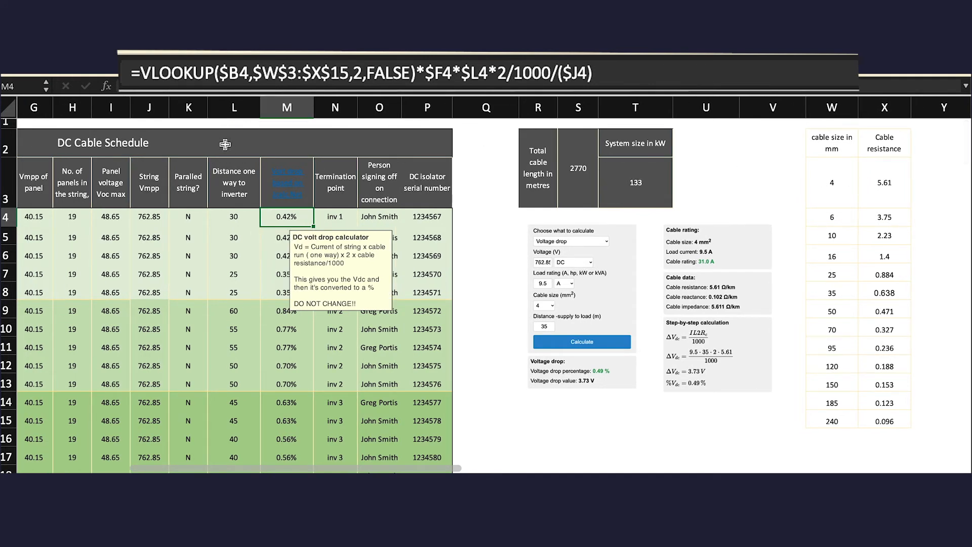
{"action": "scroll", "scroll_direction": "left", "scroll_amount": 3}
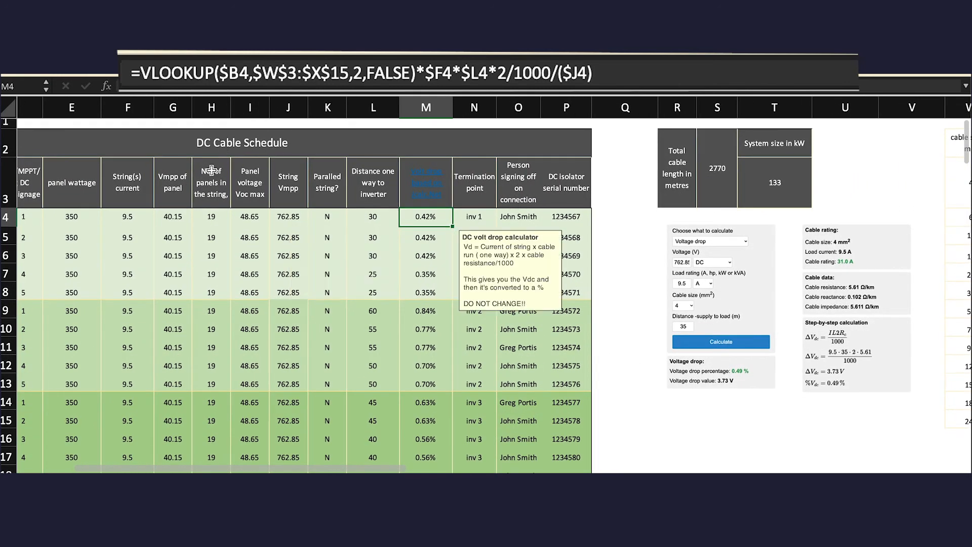
{"action": "mouse_move", "coordinate": [130, 219]}
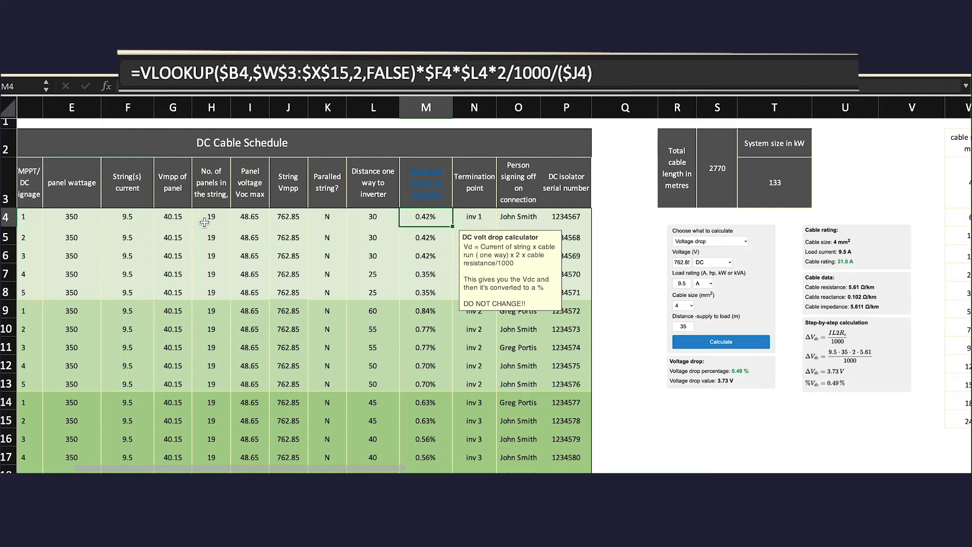
{"action": "mouse_move", "coordinate": [373, 217]}
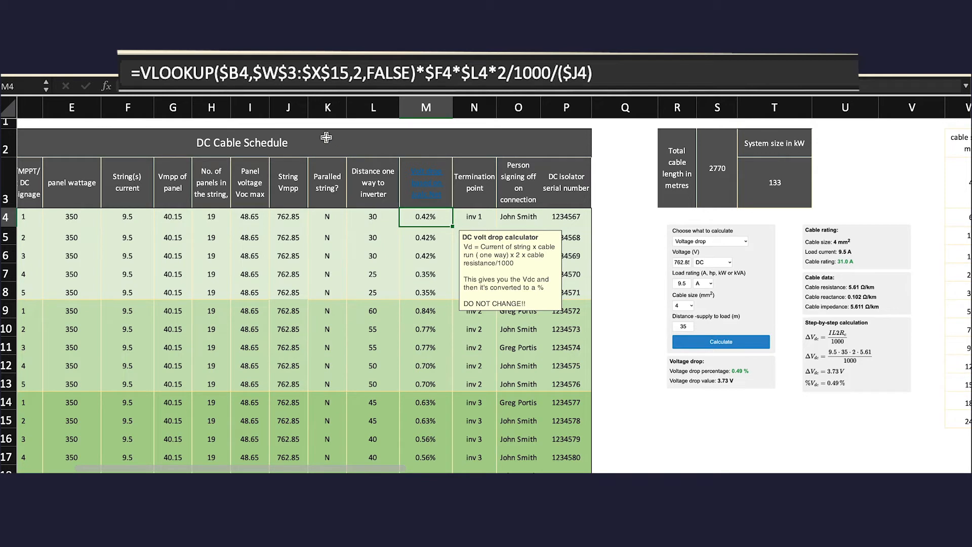
{"action": "mouse_move", "coordinate": [503, 73]}
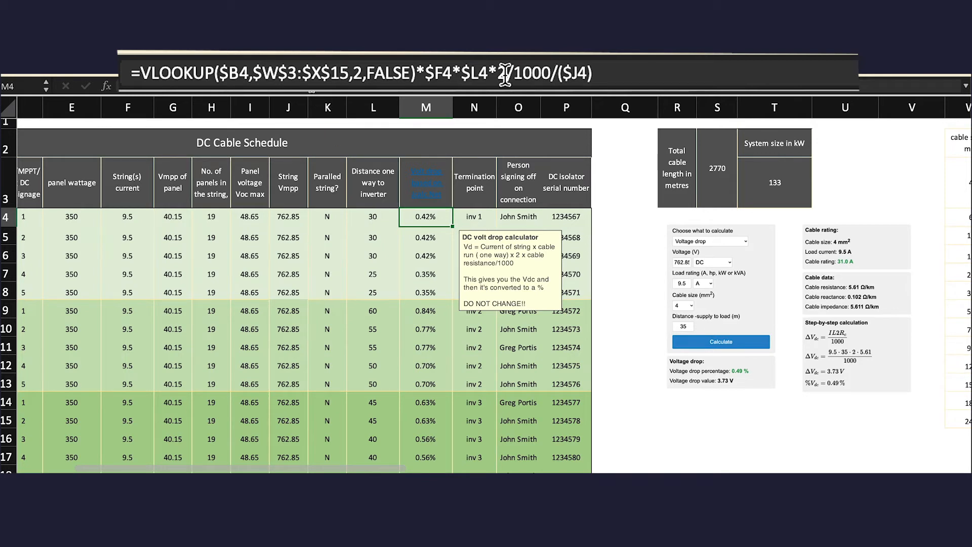
{"action": "mouse_move", "coordinate": [321, 158]}
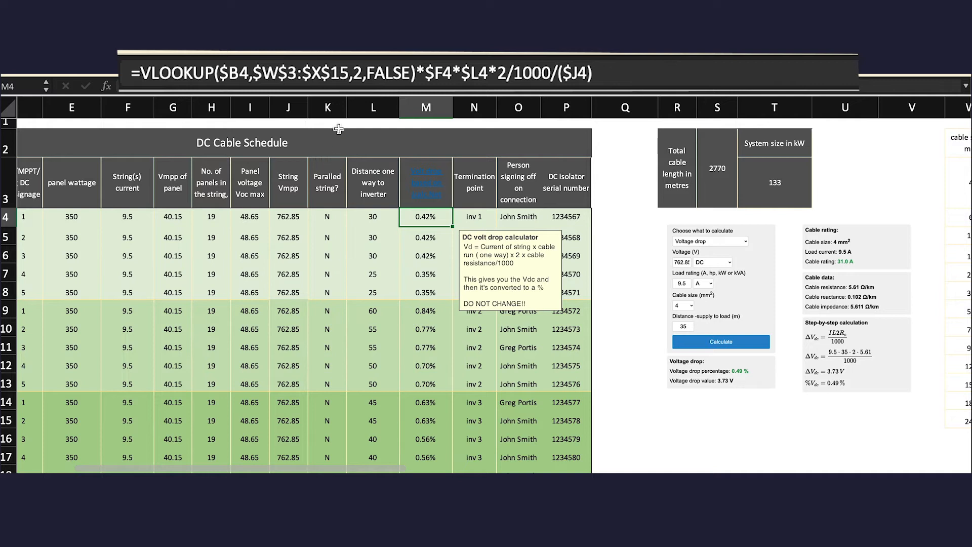
{"action": "mouse_move", "coordinate": [368, 172]}
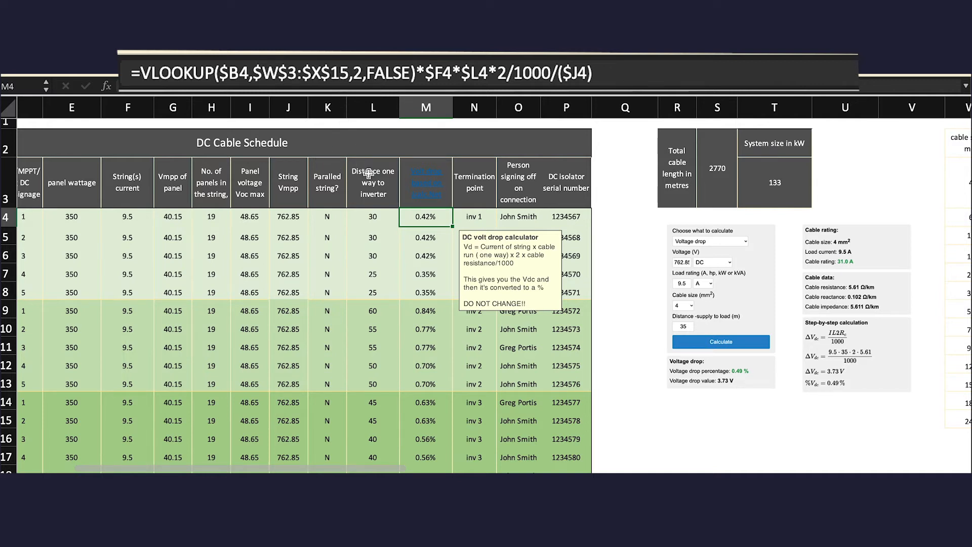
{"action": "mouse_move", "coordinate": [437, 225]}
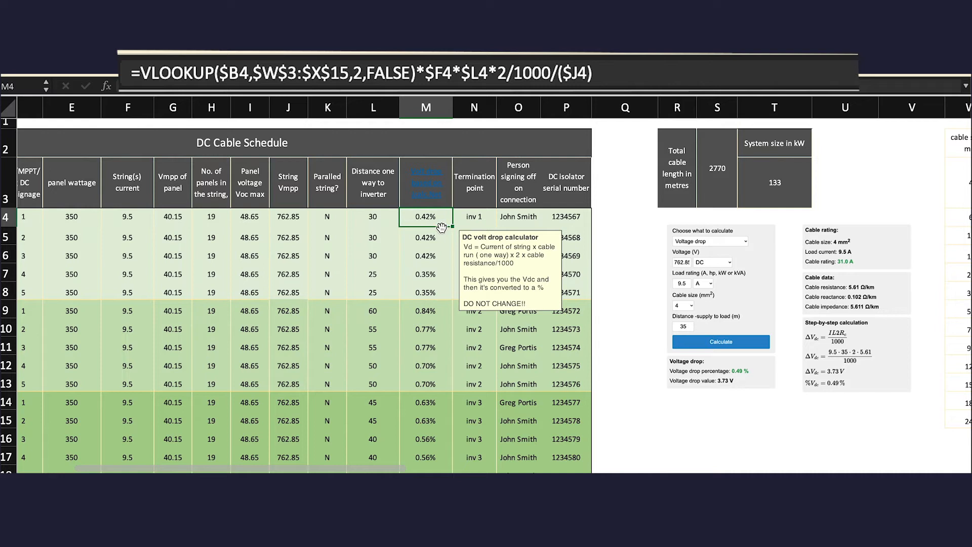
{"action": "mouse_move", "coordinate": [861, 323]}
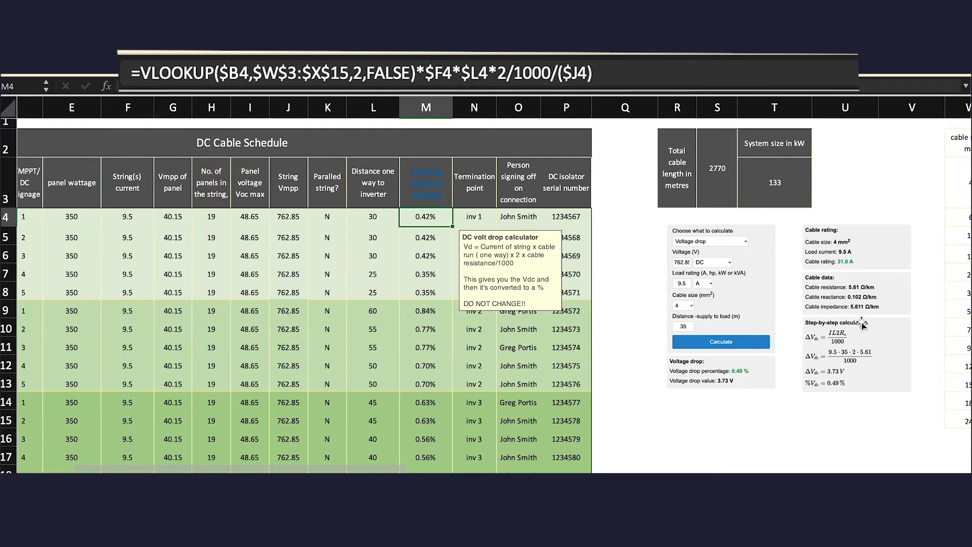
{"action": "mouse_move", "coordinate": [868, 300]}
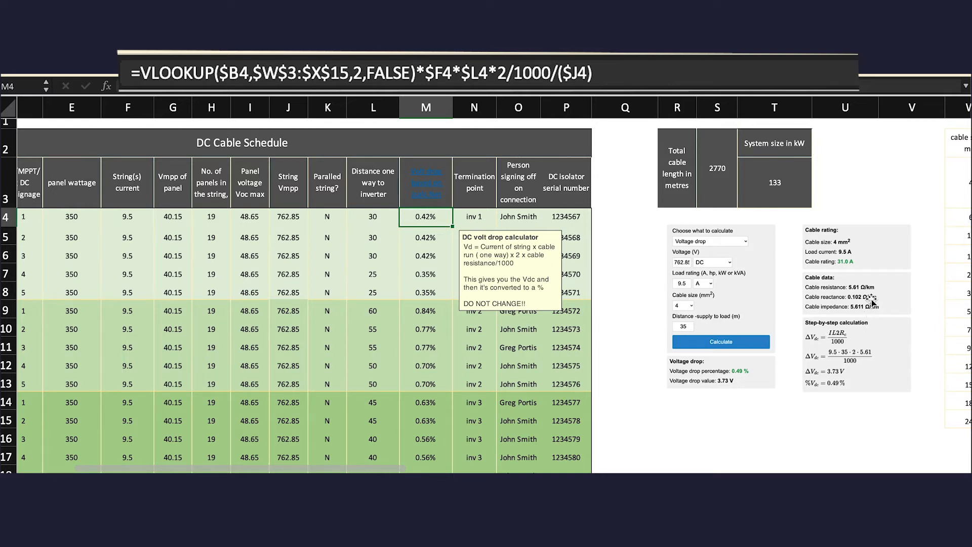
{"action": "mouse_move", "coordinate": [868, 325]}
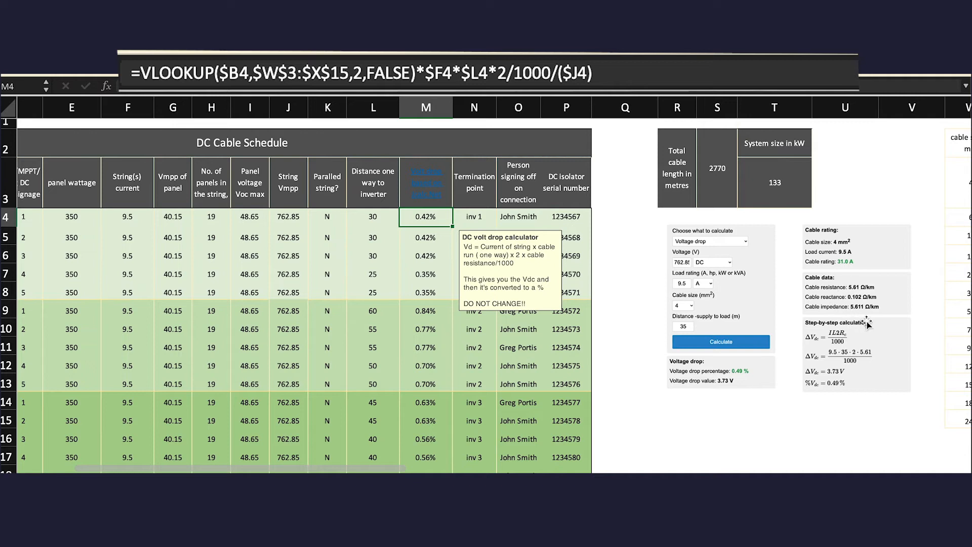
{"action": "mouse_move", "coordinate": [342, 162]}
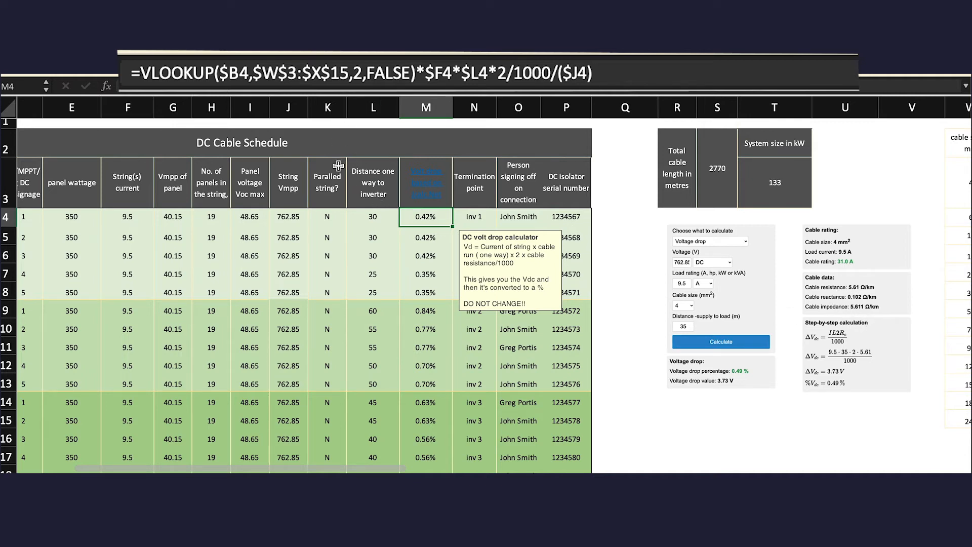
{"action": "mouse_move", "coordinate": [295, 220]}
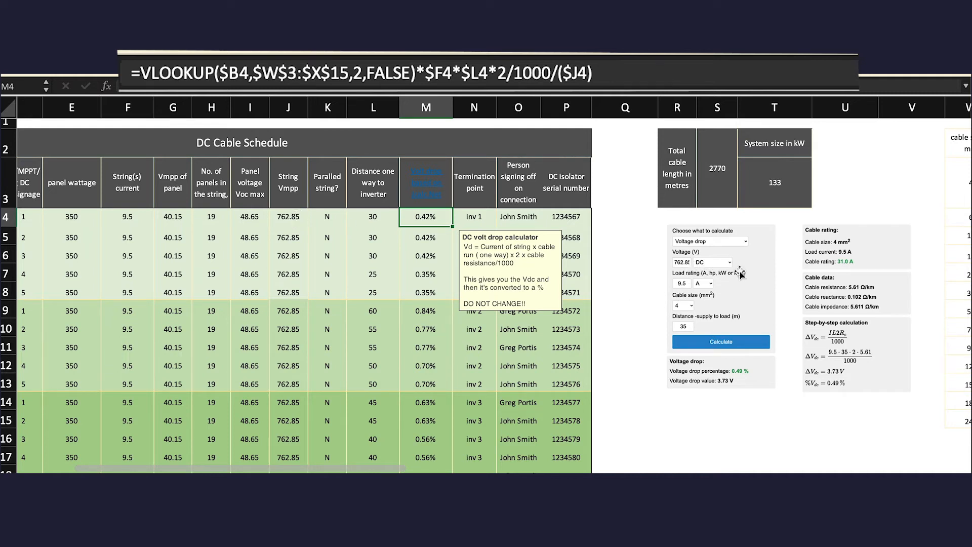
{"action": "mouse_move", "coordinate": [853, 369]}
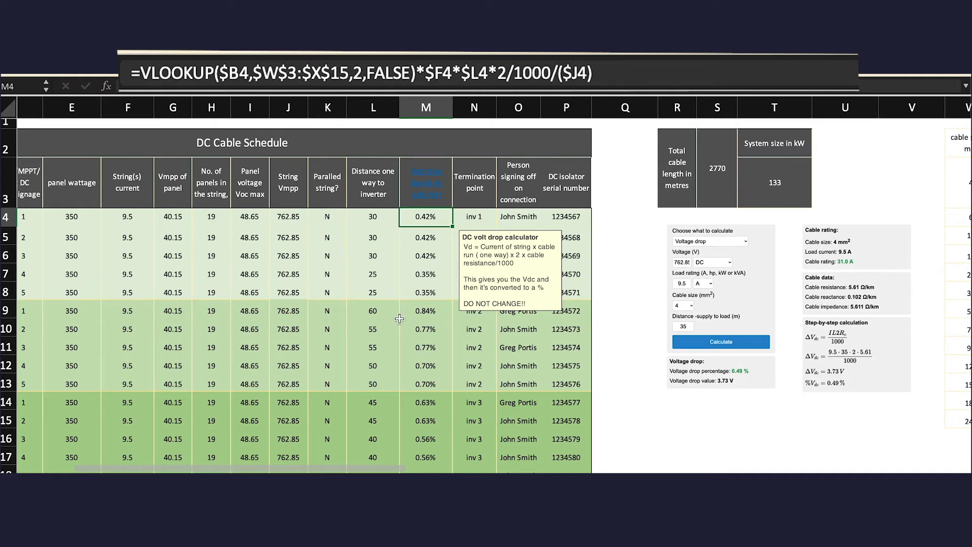
{"action": "mouse_move", "coordinate": [288, 216]}
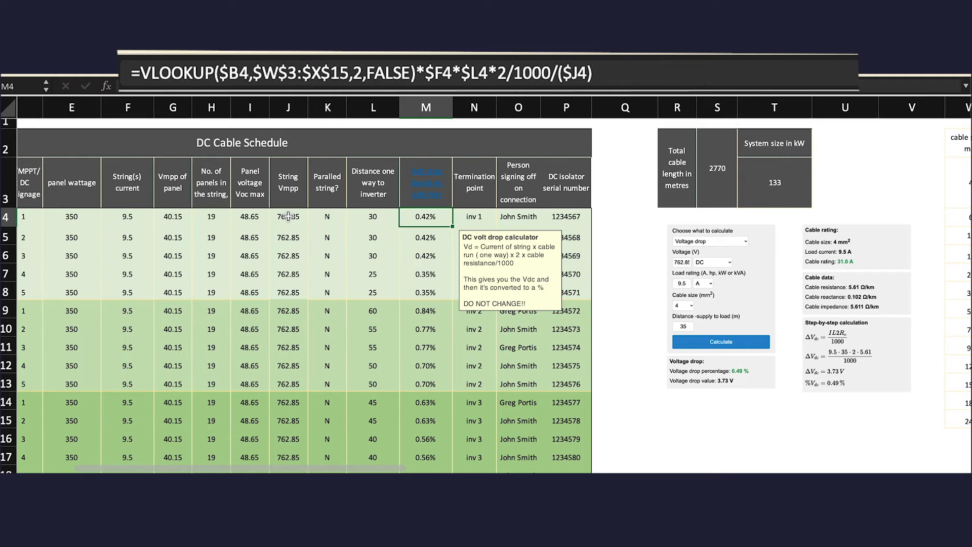
{"action": "mouse_move", "coordinate": [440, 217]}
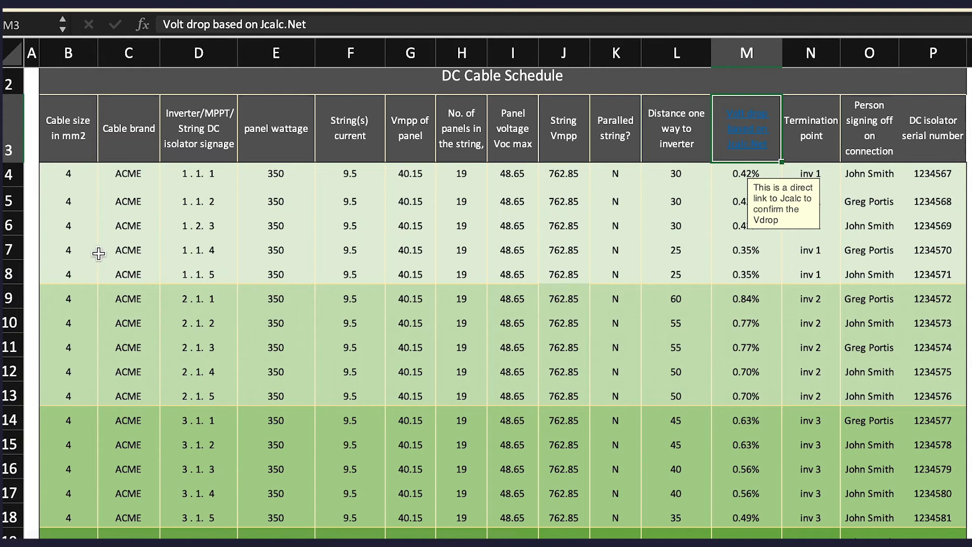
{"action": "mouse_move", "coordinate": [75, 253]}
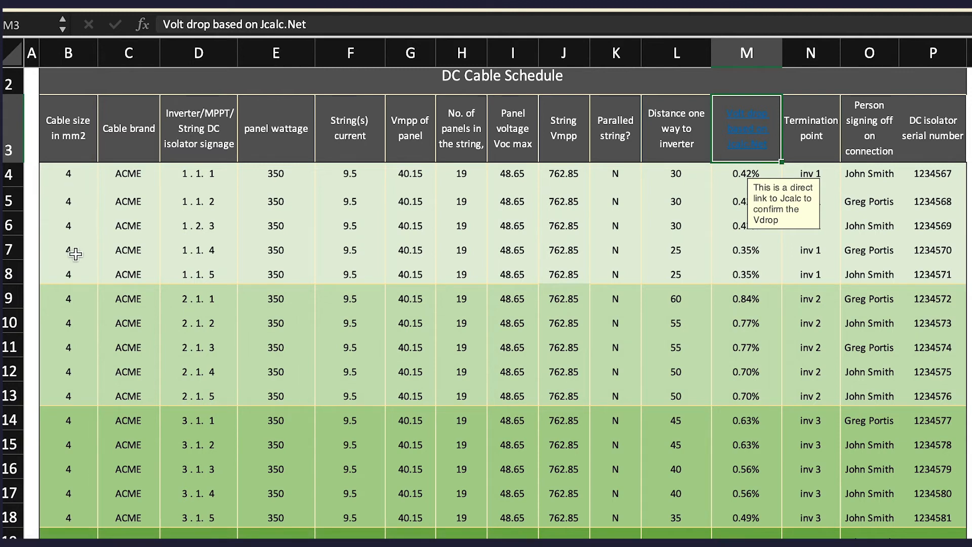
{"action": "scroll", "scroll_direction": "down", "scroll_amount": 3}
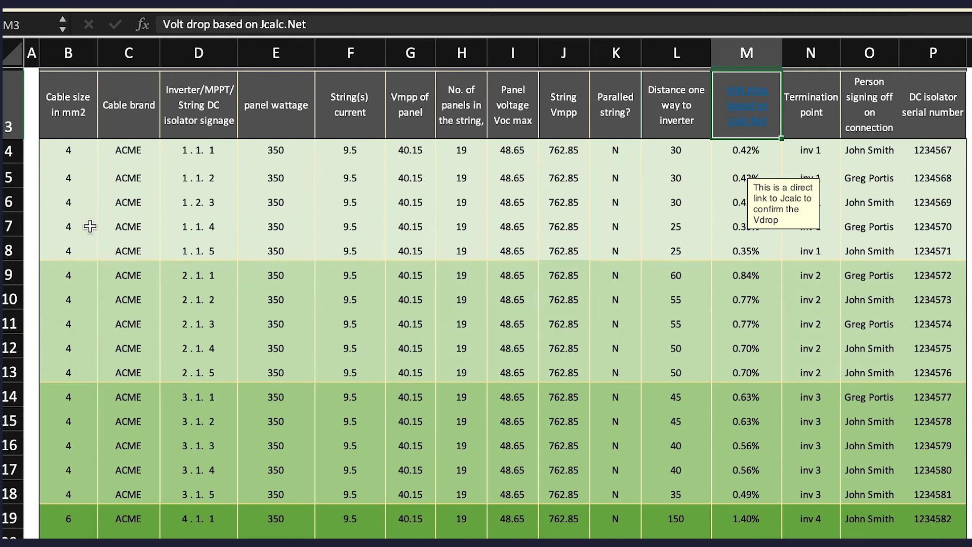
{"action": "mouse_move", "coordinate": [70, 211]}
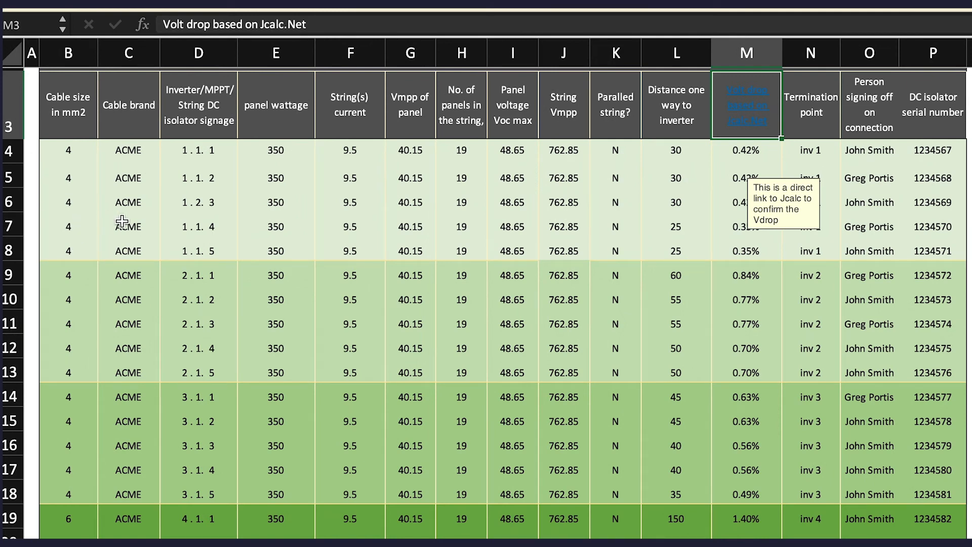
{"action": "scroll", "scroll_direction": "down", "scroll_amount": 3}
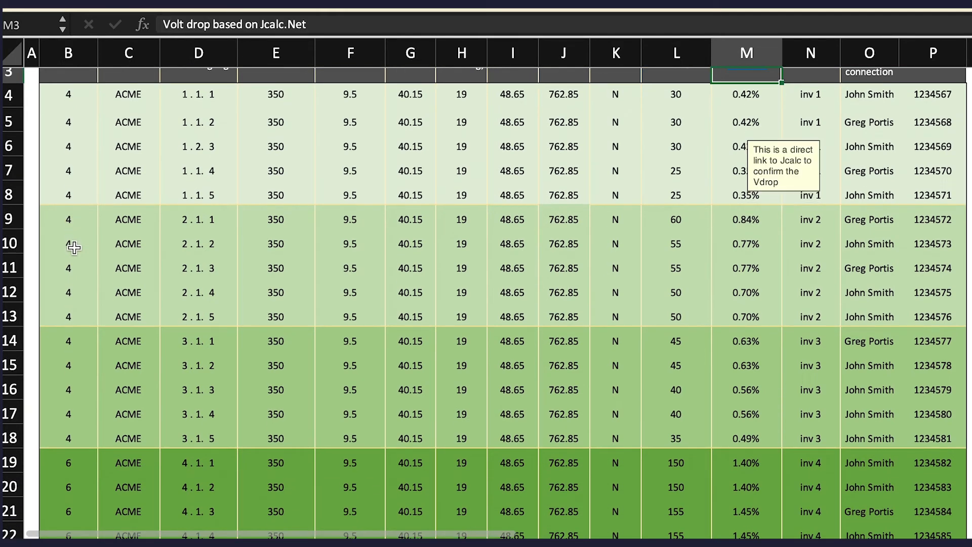
{"action": "scroll", "scroll_direction": "down", "scroll_amount": 3}
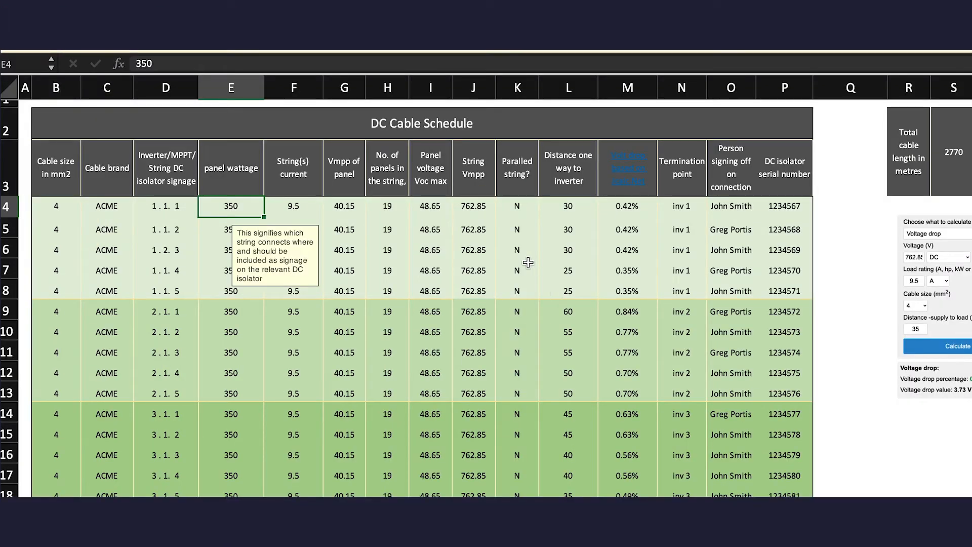
{"action": "mouse_move", "coordinate": [836, 203]}
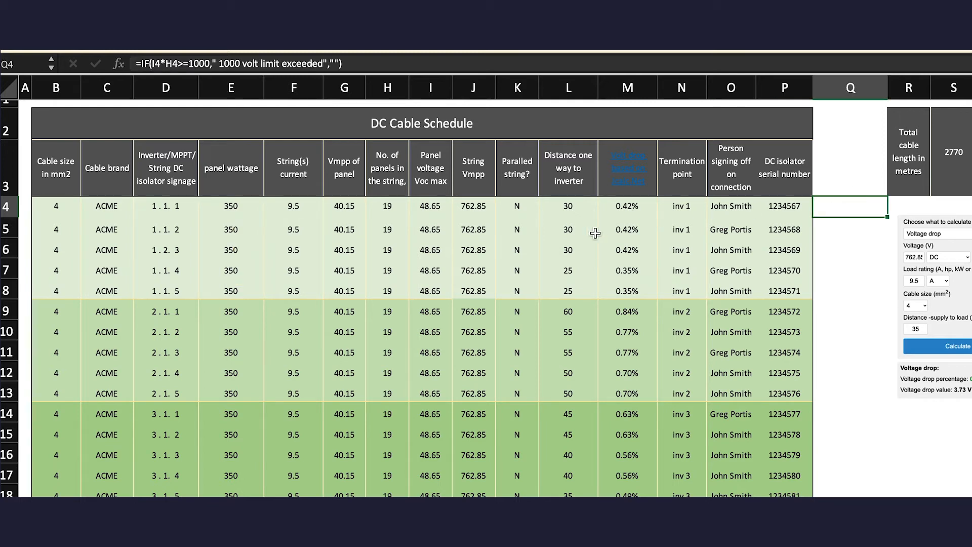
{"action": "mouse_move", "coordinate": [414, 221]}
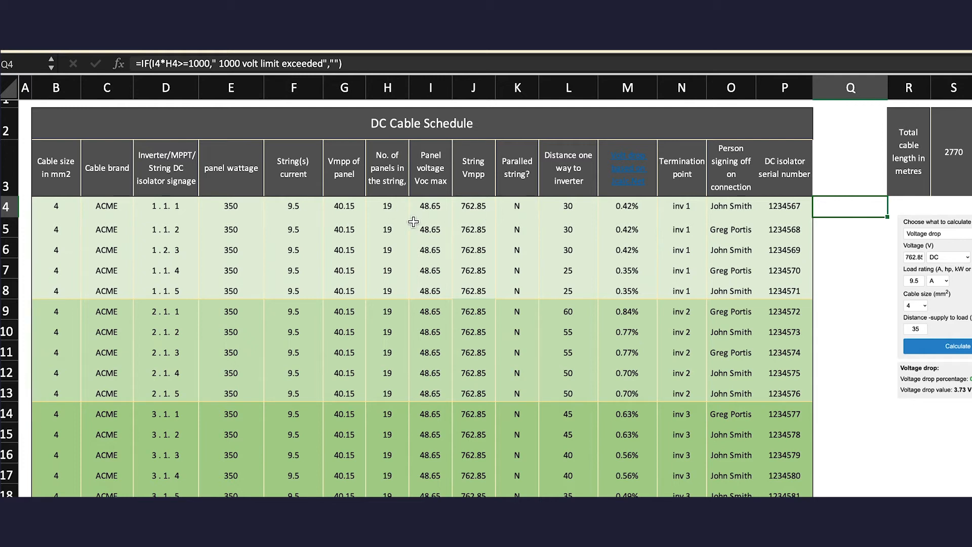
{"action": "mouse_move", "coordinate": [386, 206]}
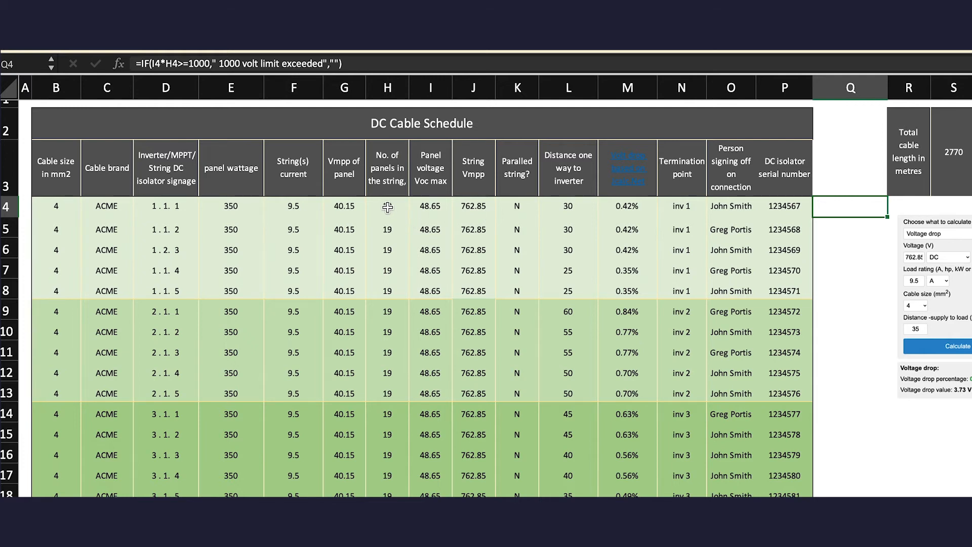
Enter 21 panels for string 1.1.1, then inspect the 1000 V limit formula in Q4
{"action": "type", "text": "21"}
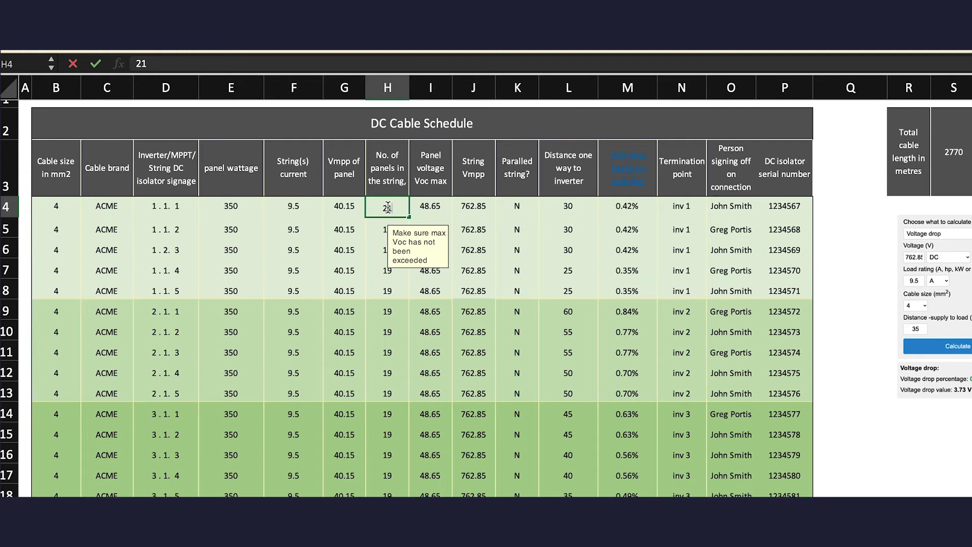
{"action": "key", "text": "enter"}
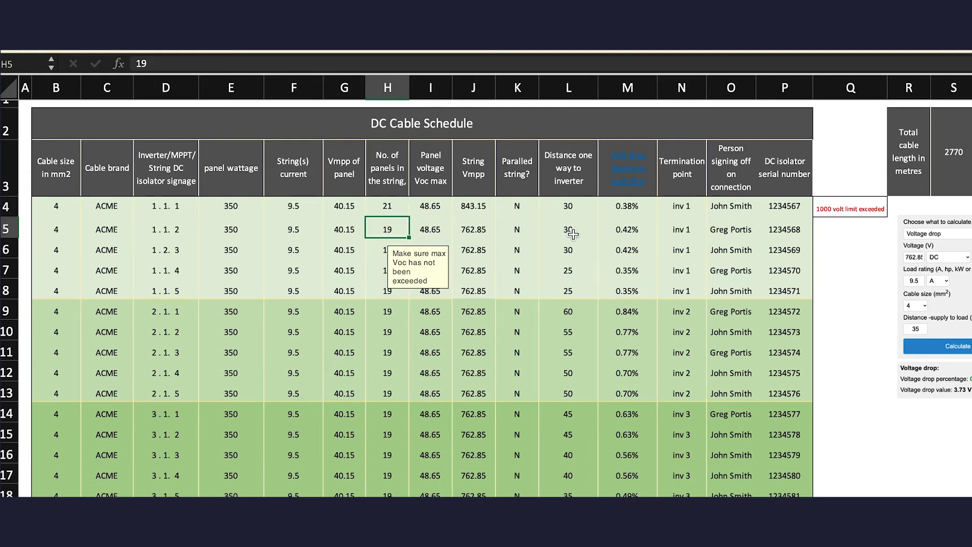
{"action": "mouse_move", "coordinate": [836, 235]}
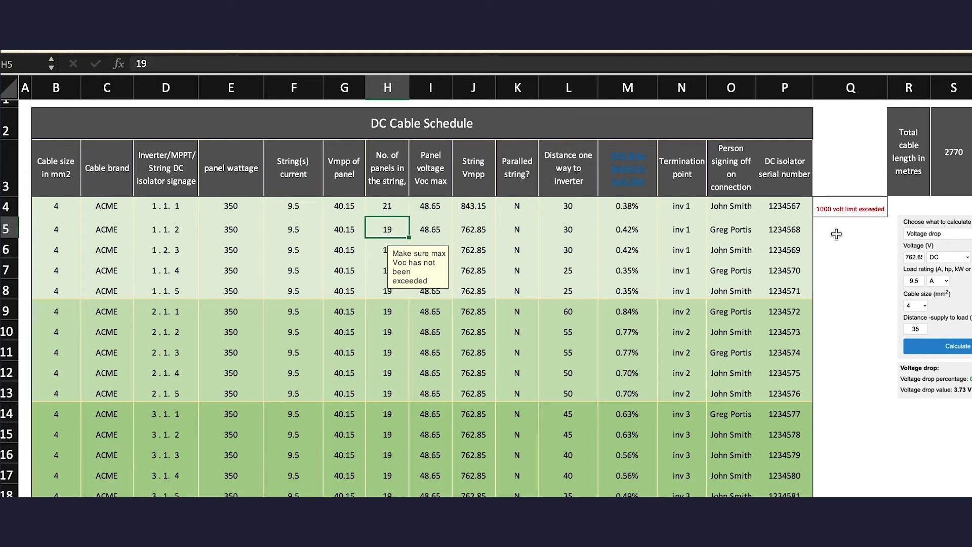
{"action": "mouse_move", "coordinate": [868, 207]}
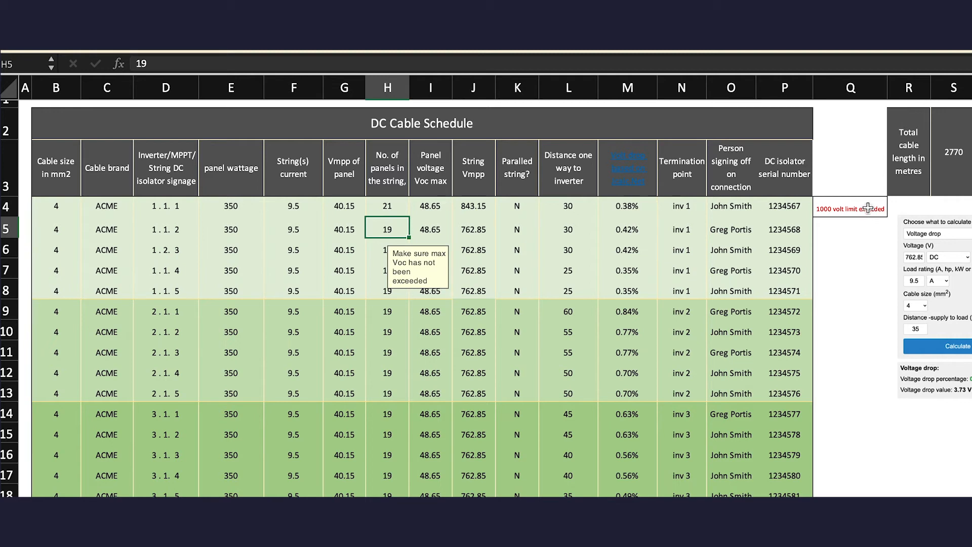
{"action": "left_click", "coordinate": [851, 207]}
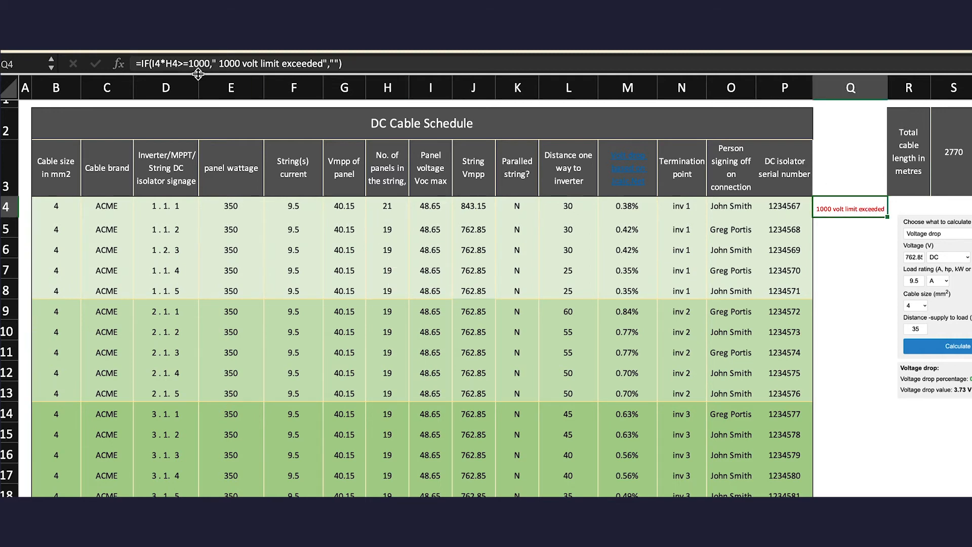
{"action": "mouse_move", "coordinate": [425, 124]}
{"action": "type", "text": "19"}
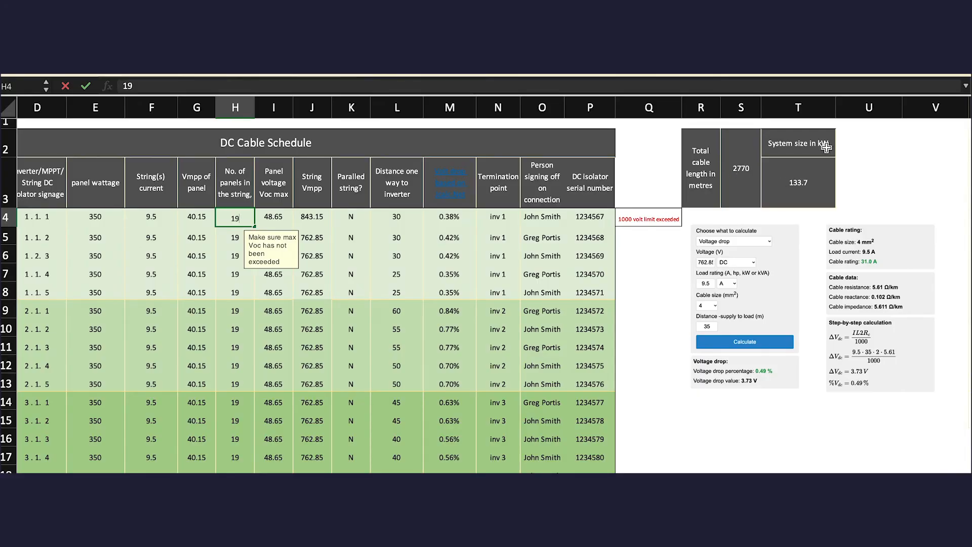
{"action": "mouse_move", "coordinate": [802, 185]}
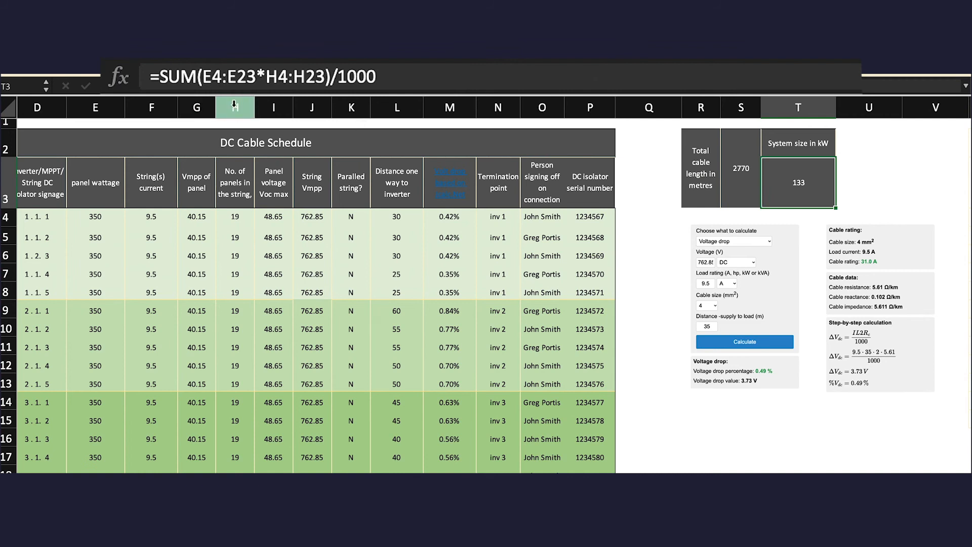
{"action": "mouse_move", "coordinate": [257, 84]}
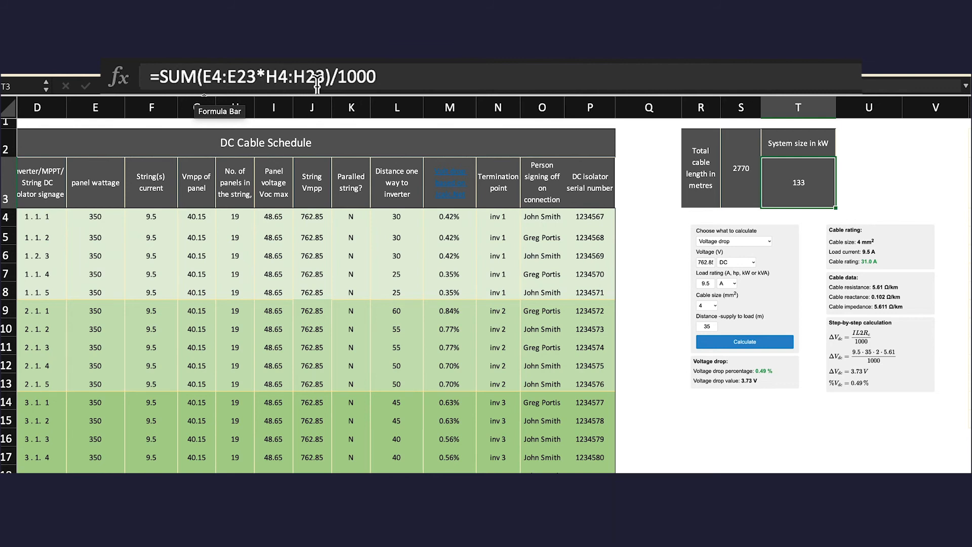
{"action": "mouse_move", "coordinate": [734, 171]}
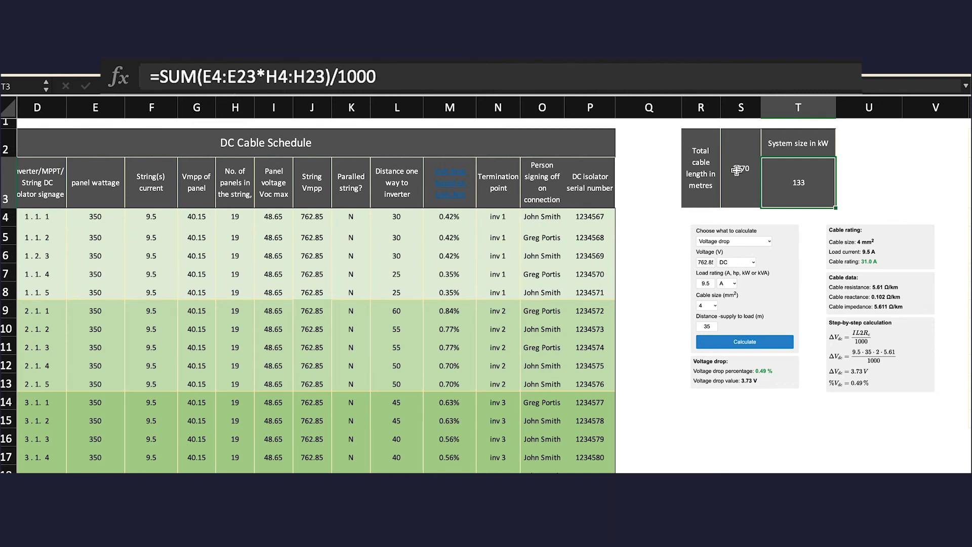
Inspect the total cable length SUM formula and scroll down the schedule
{"action": "left_click", "coordinate": [741, 168]}
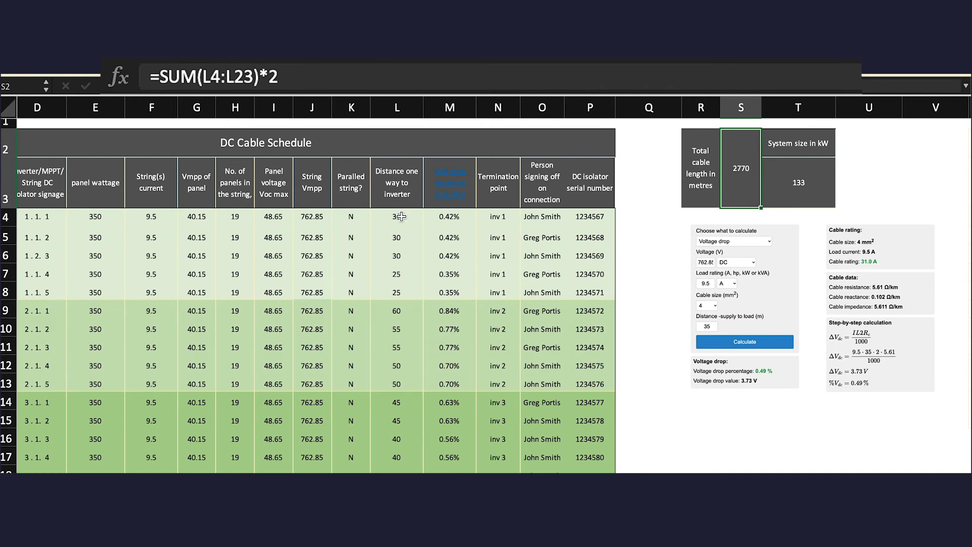
{"action": "scroll", "scroll_direction": "down", "scroll_amount": 3}
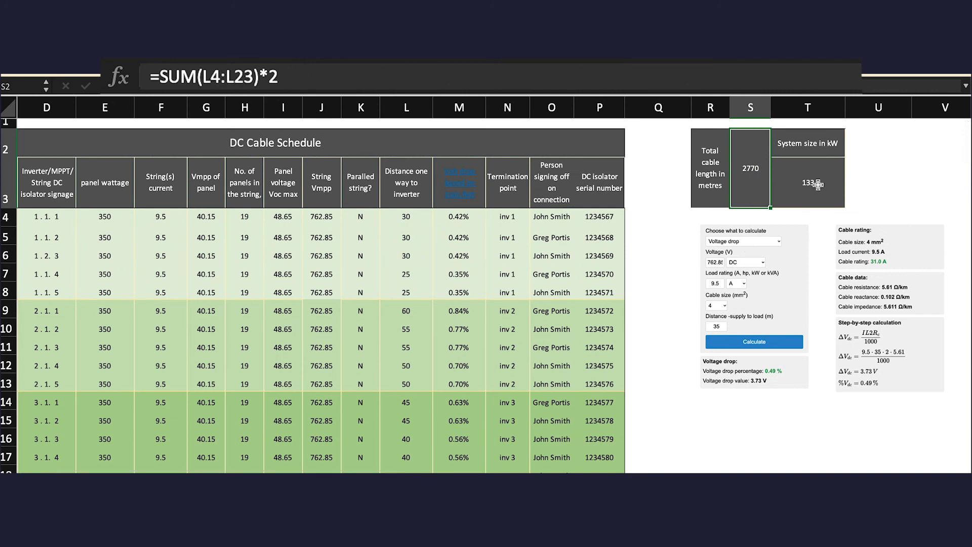
{"action": "mouse_move", "coordinate": [496, 232]}
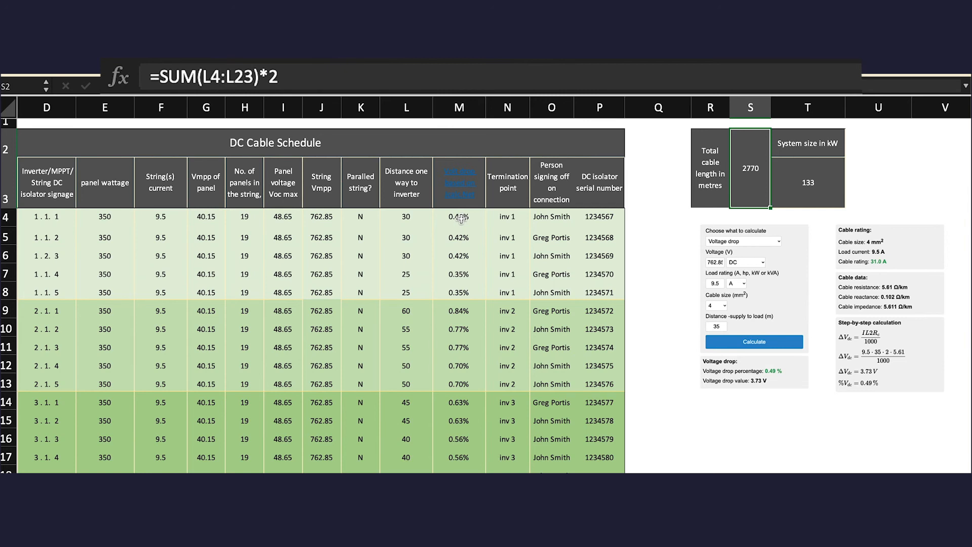
{"action": "left_click", "coordinate": [459, 216]}
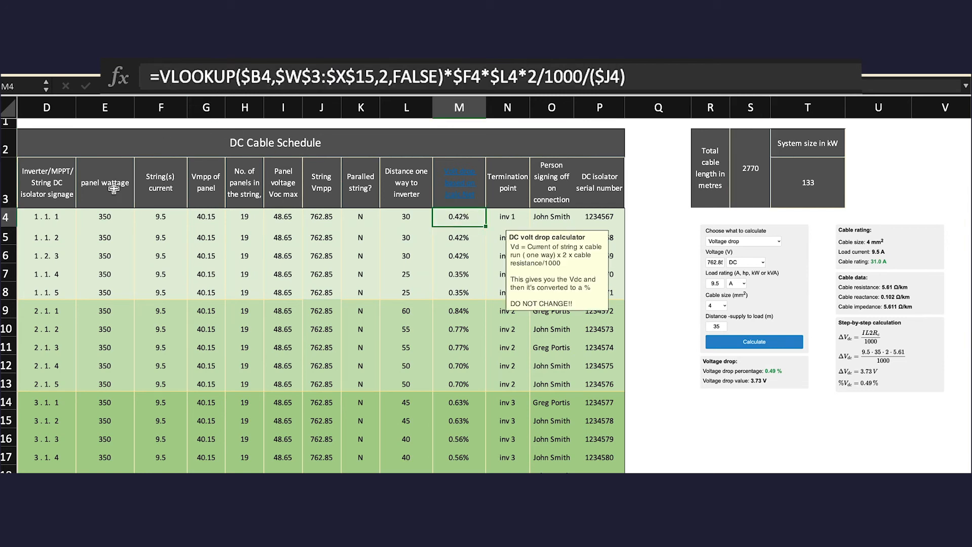
{"action": "mouse_move", "coordinate": [43, 218]}
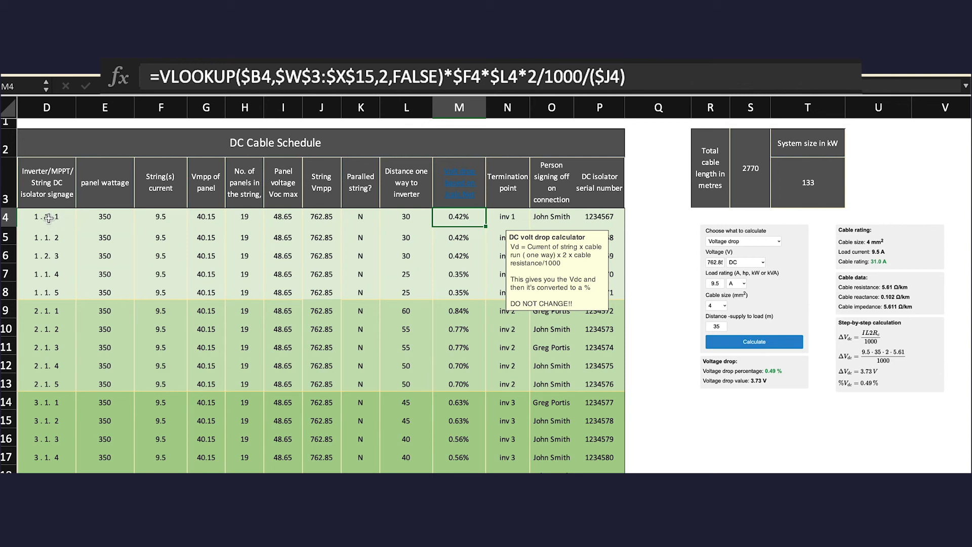
{"action": "mouse_move", "coordinate": [581, 277]}
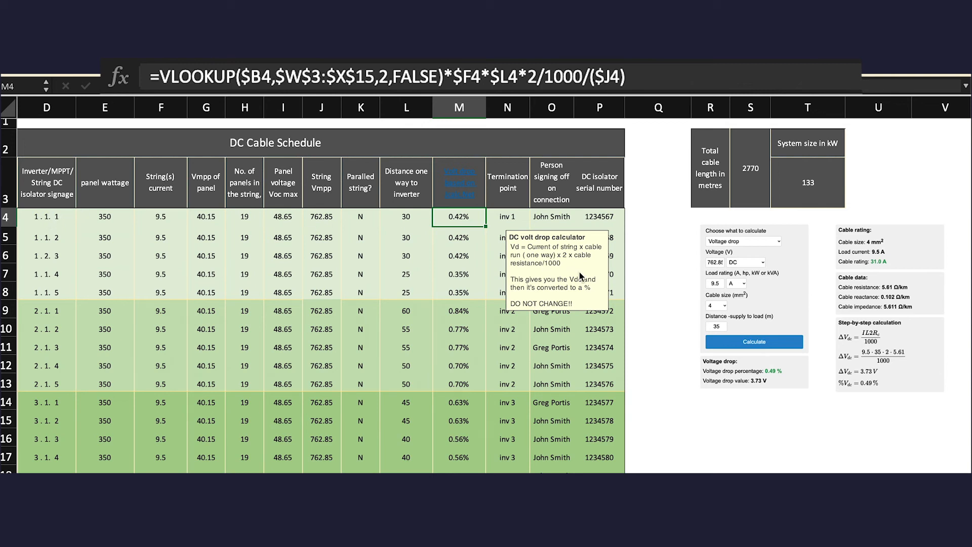
{"action": "scroll", "scroll_direction": "right", "scroll_amount": 3}
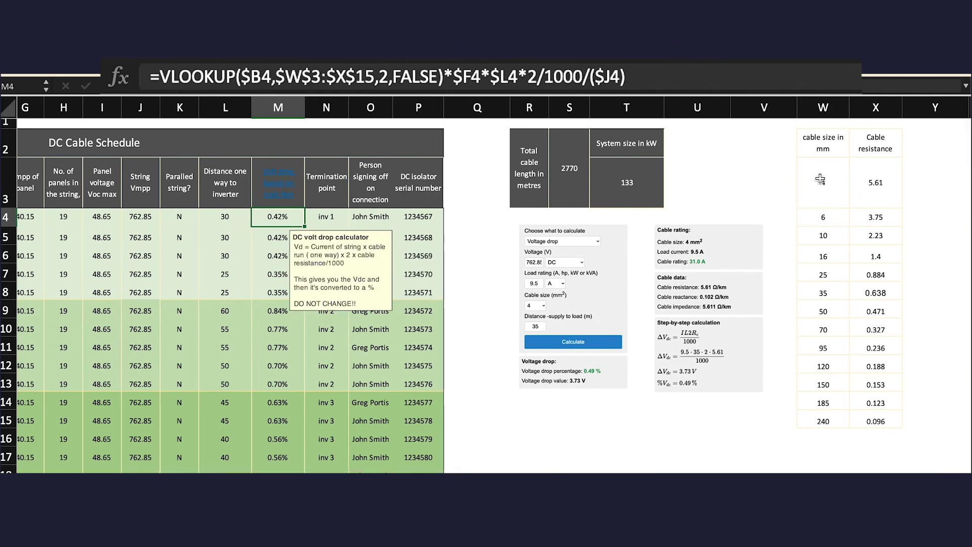
{"action": "mouse_move", "coordinate": [887, 372]}
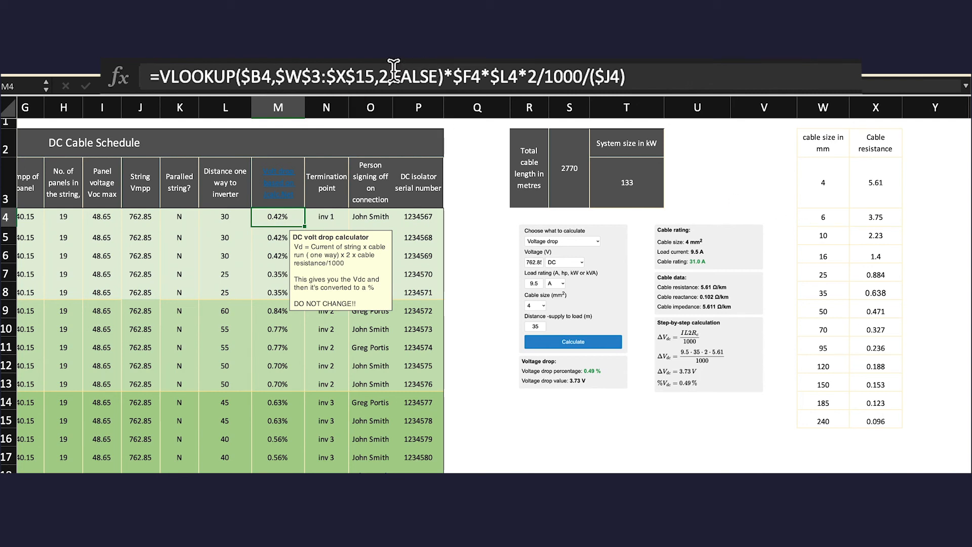
{"action": "mouse_move", "coordinate": [874, 183]}
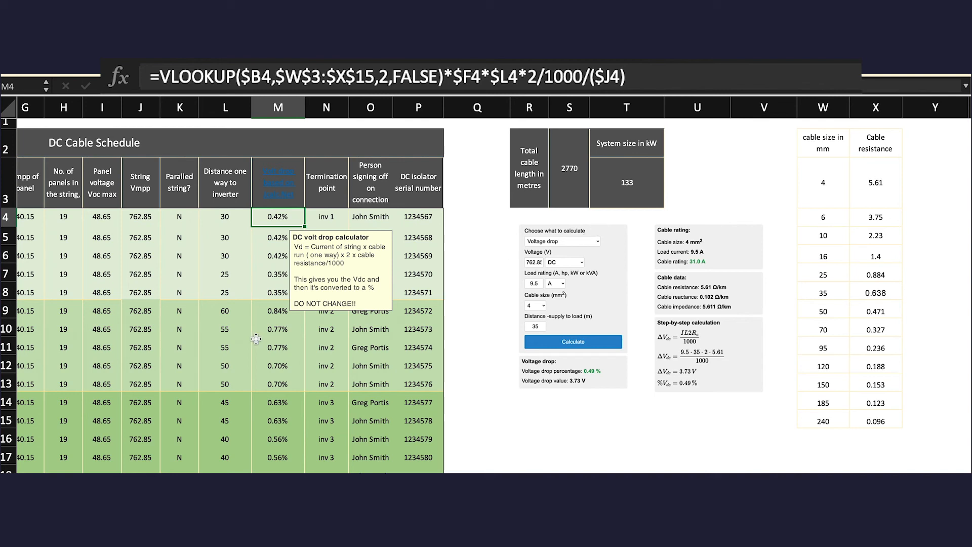
{"action": "scroll", "scroll_direction": "left", "scroll_amount": 3}
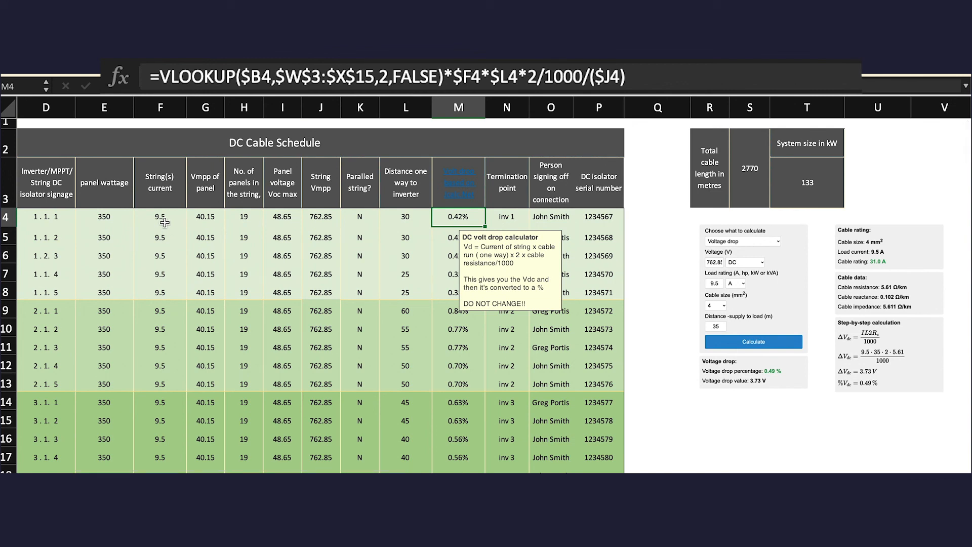
{"action": "mouse_move", "coordinate": [389, 206]}
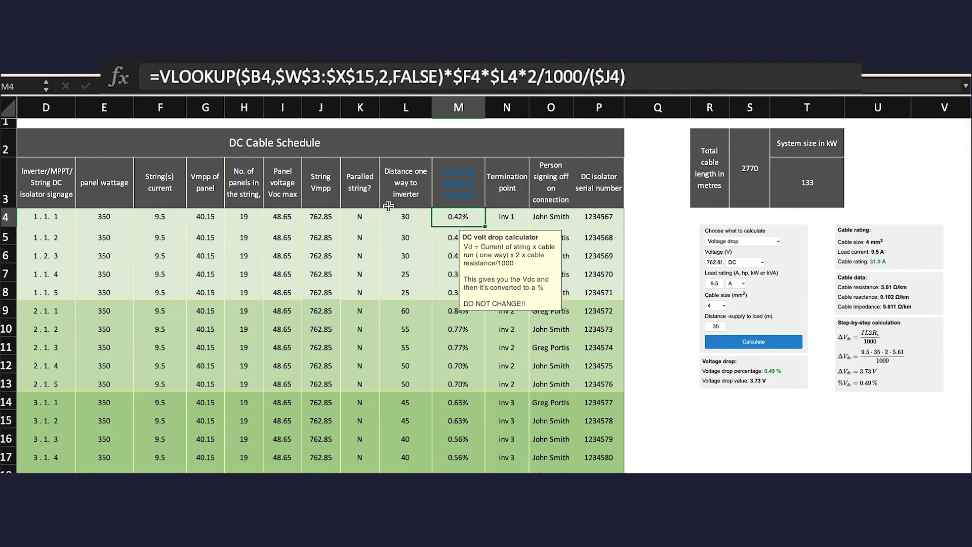
{"action": "mouse_move", "coordinate": [407, 218]}
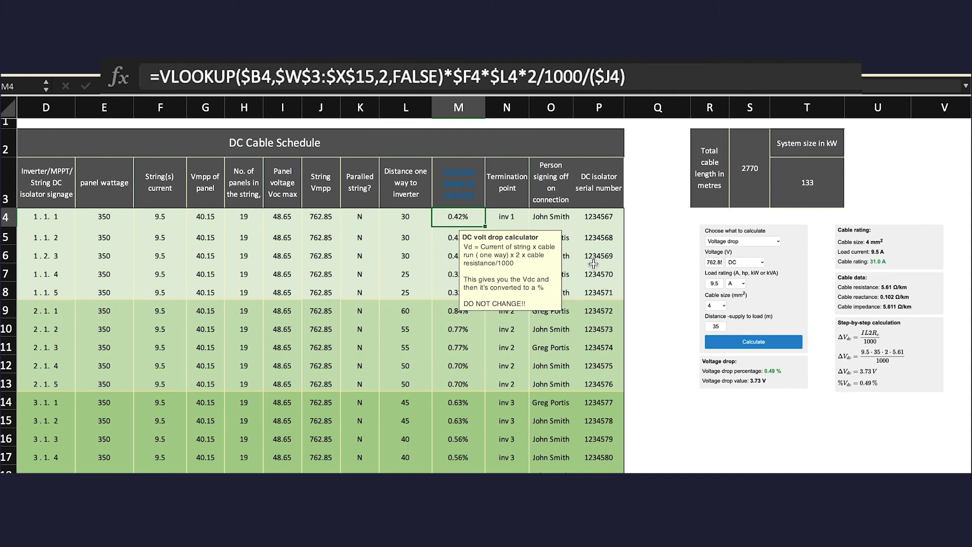
{"action": "mouse_move", "coordinate": [920, 311]}
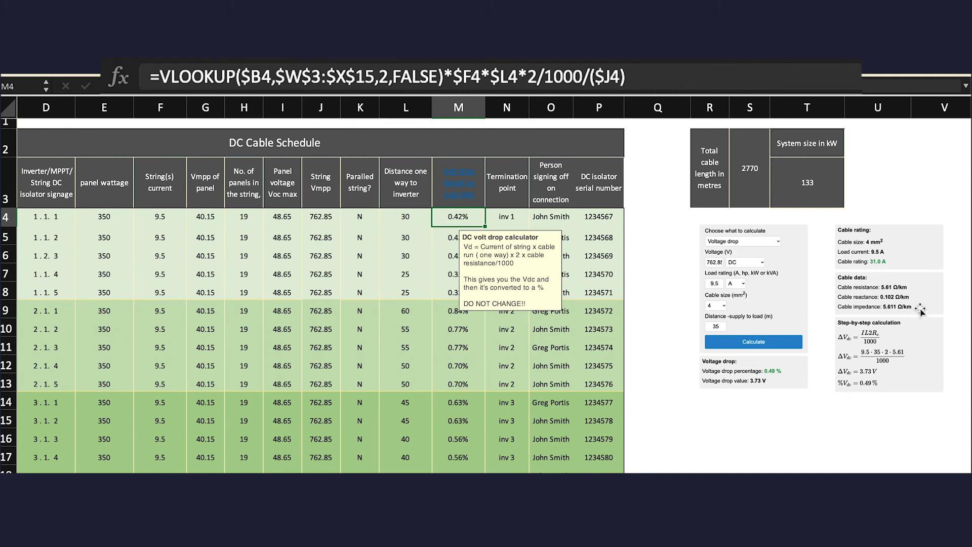
{"action": "mouse_move", "coordinate": [916, 312]}
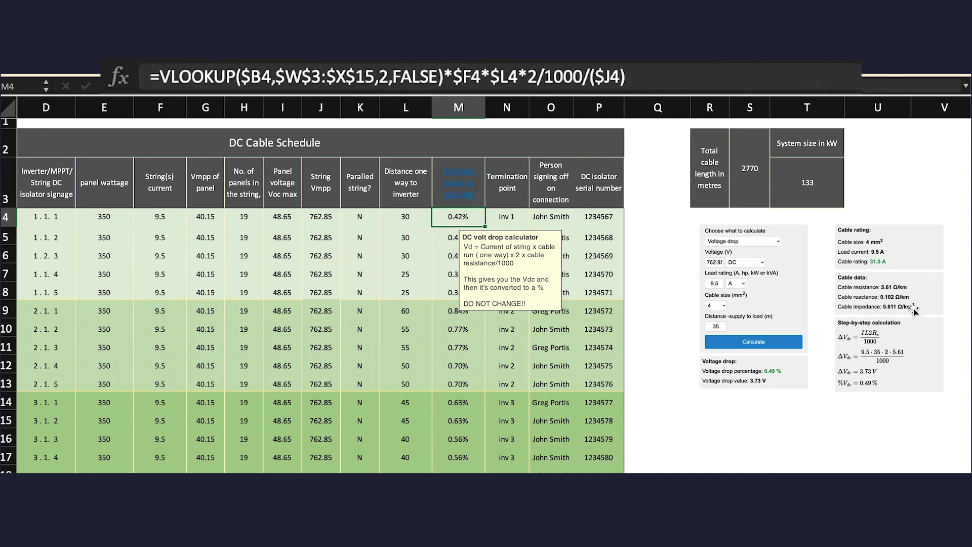
{"action": "mouse_move", "coordinate": [650, 80]}
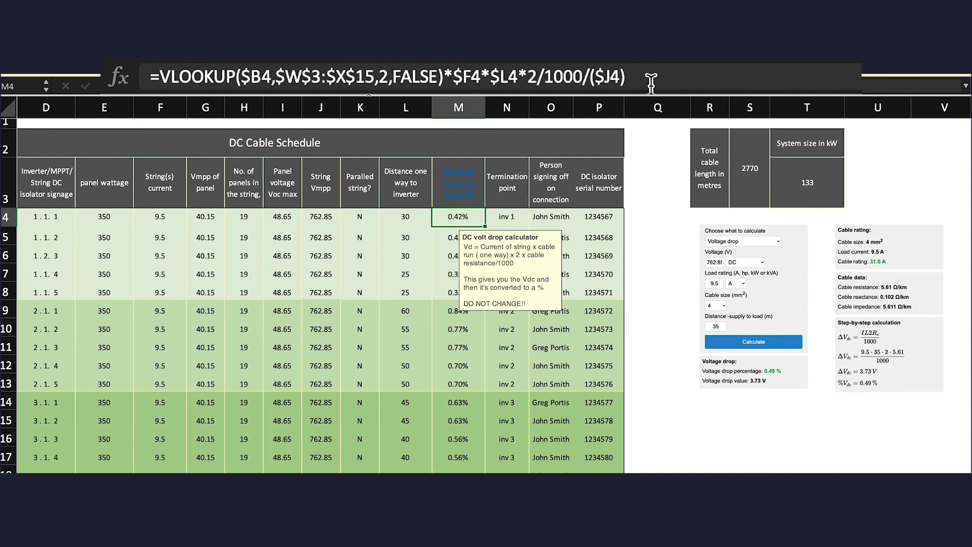
{"action": "mouse_move", "coordinate": [630, 79]}
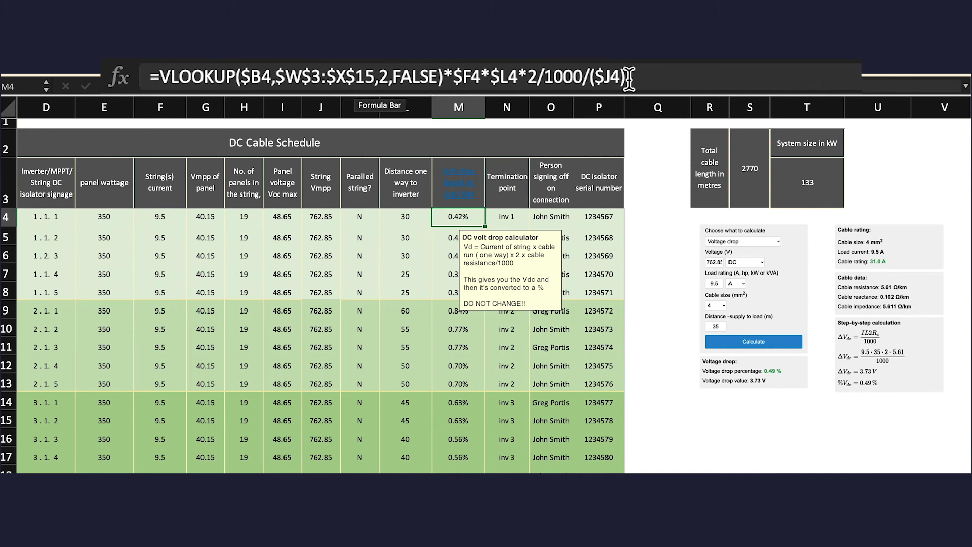
{"action": "mouse_move", "coordinate": [325, 217]}
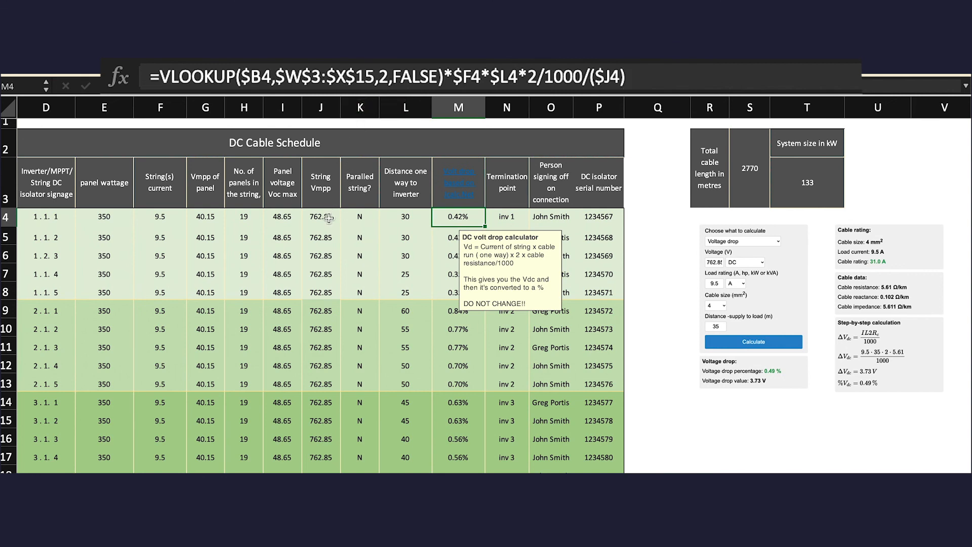
{"action": "mouse_move", "coordinate": [326, 218]}
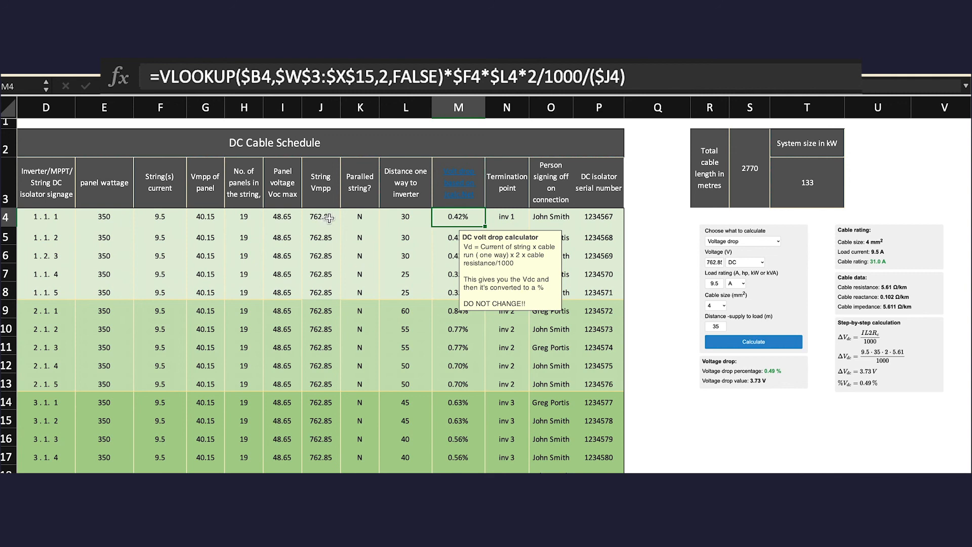
{"action": "mouse_move", "coordinate": [552, 263]}
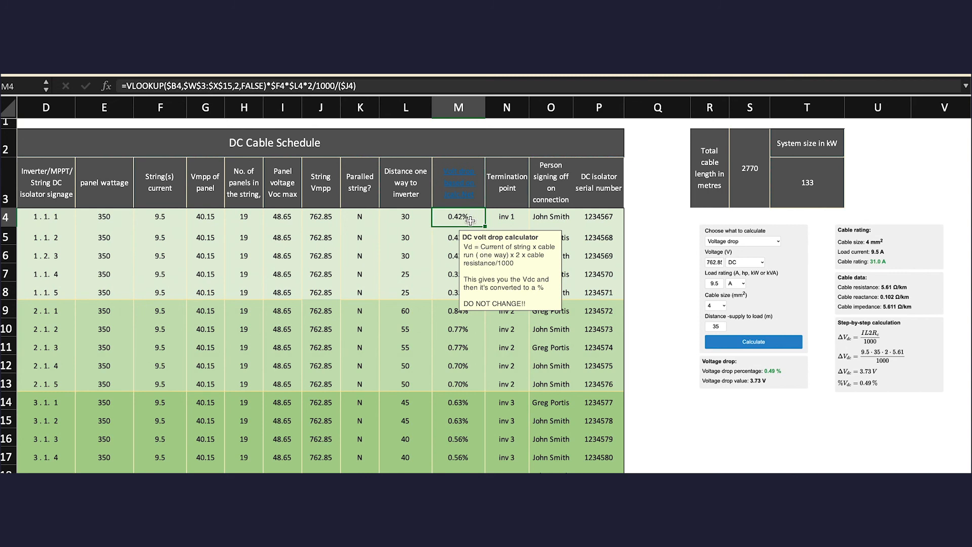
{"action": "mouse_move", "coordinate": [466, 219]}
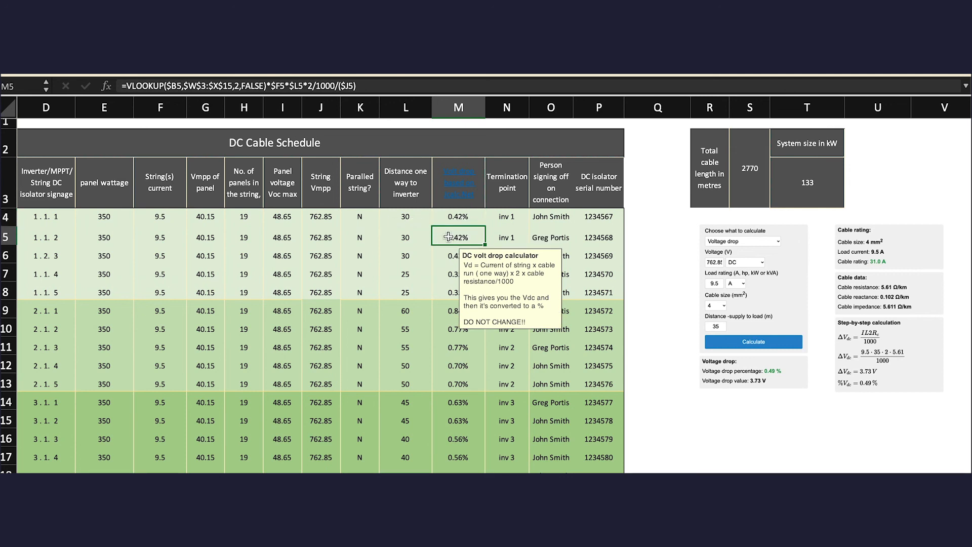
{"action": "left_click", "coordinate": [458, 255]}
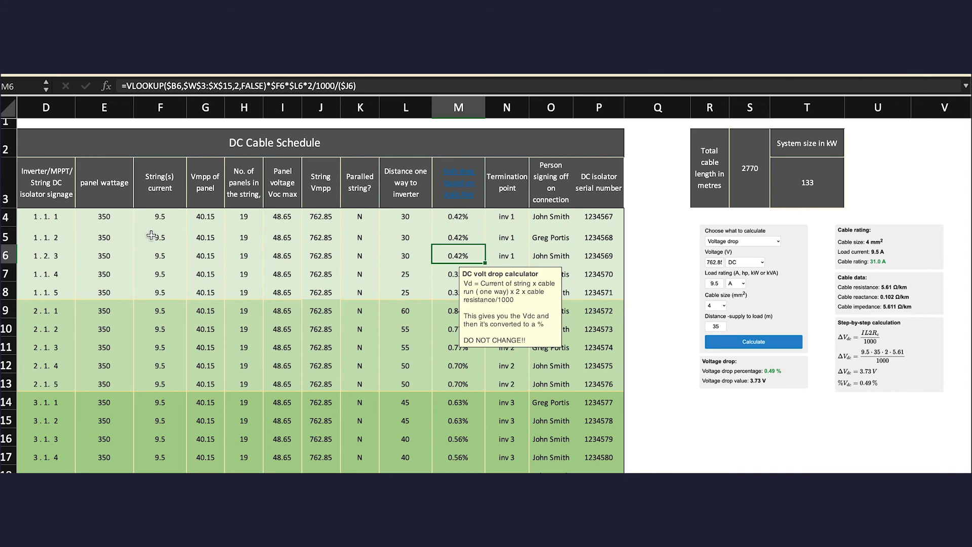